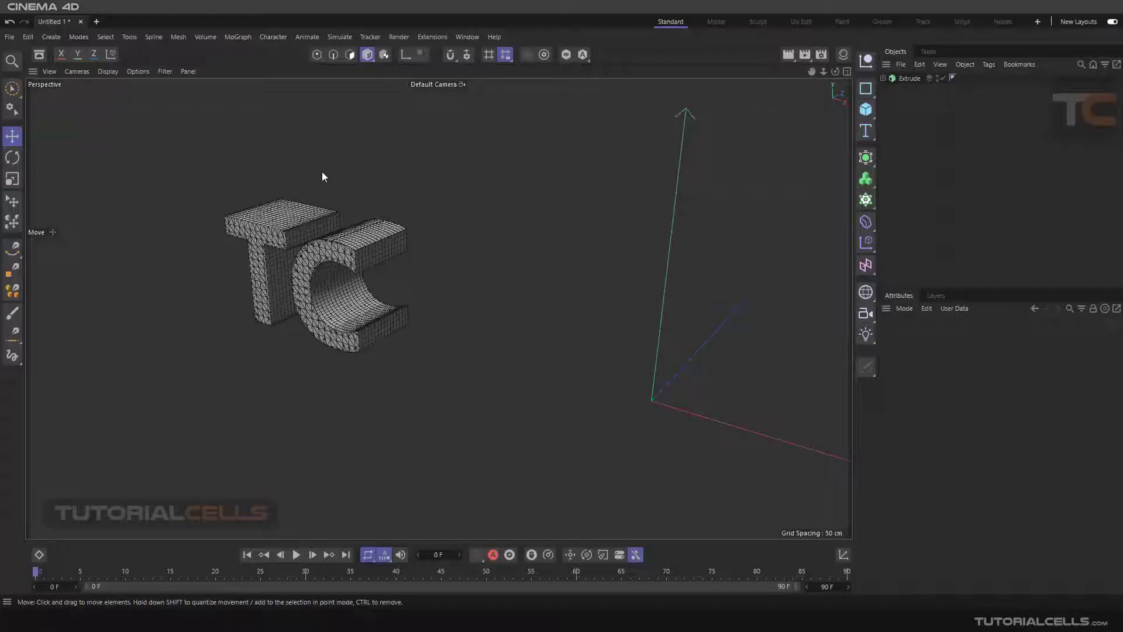
Step: Add and test a Taper deformer, then add a Cylinder with more height and rotation segments
left_click(865, 221)
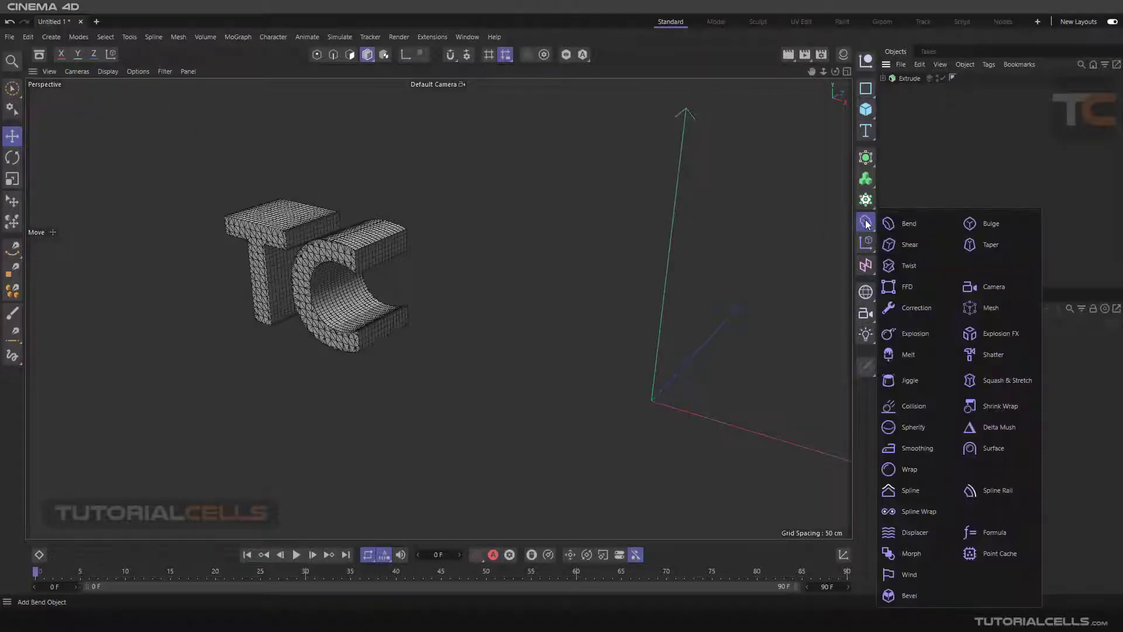
mouse_move(910, 244)
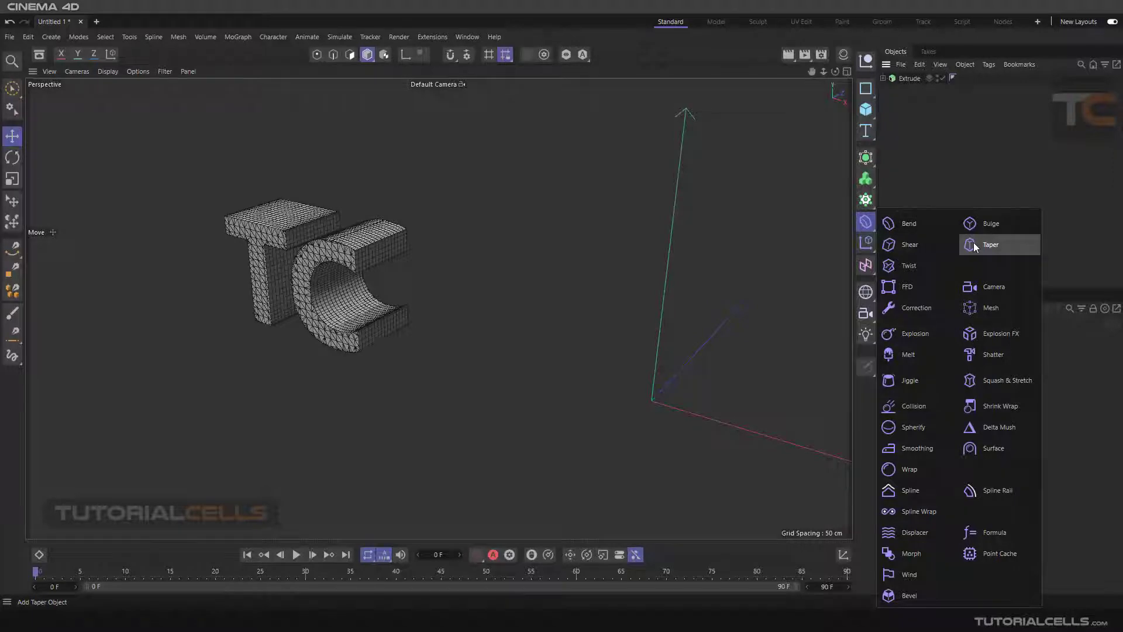
left_click(991, 245)
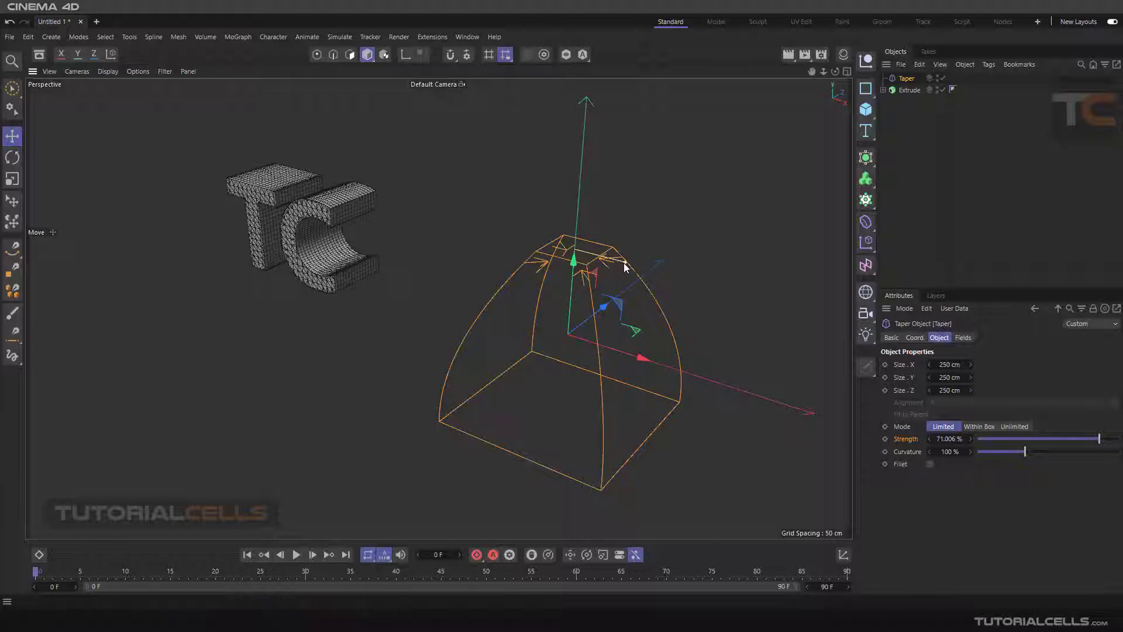
left_click_drag(1067, 437, 1089, 437)
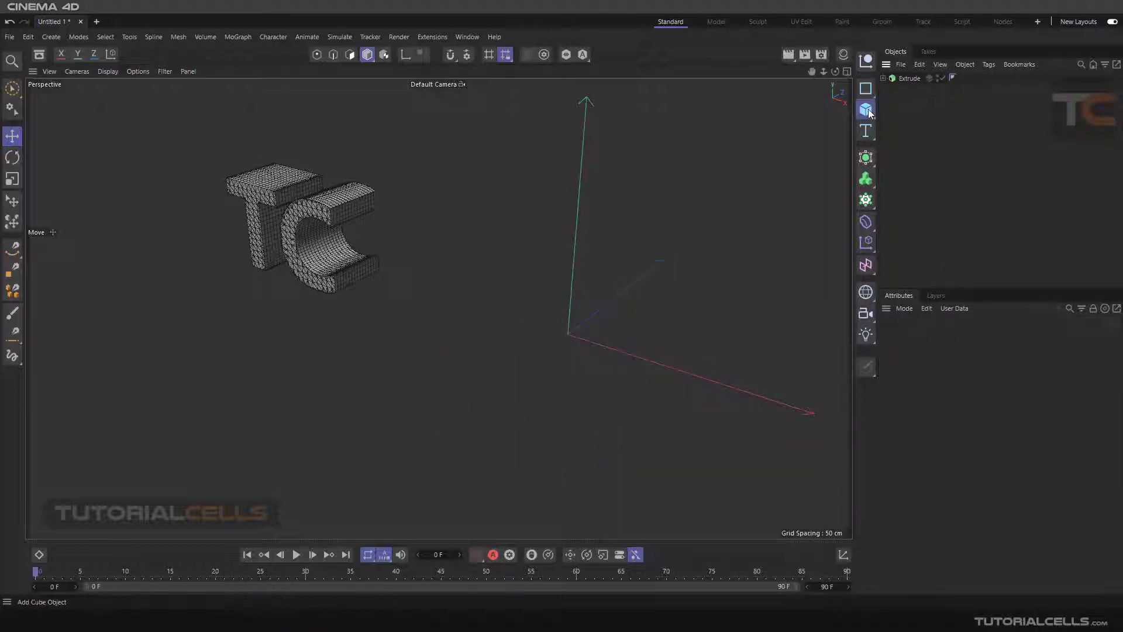
left_click(866, 109)
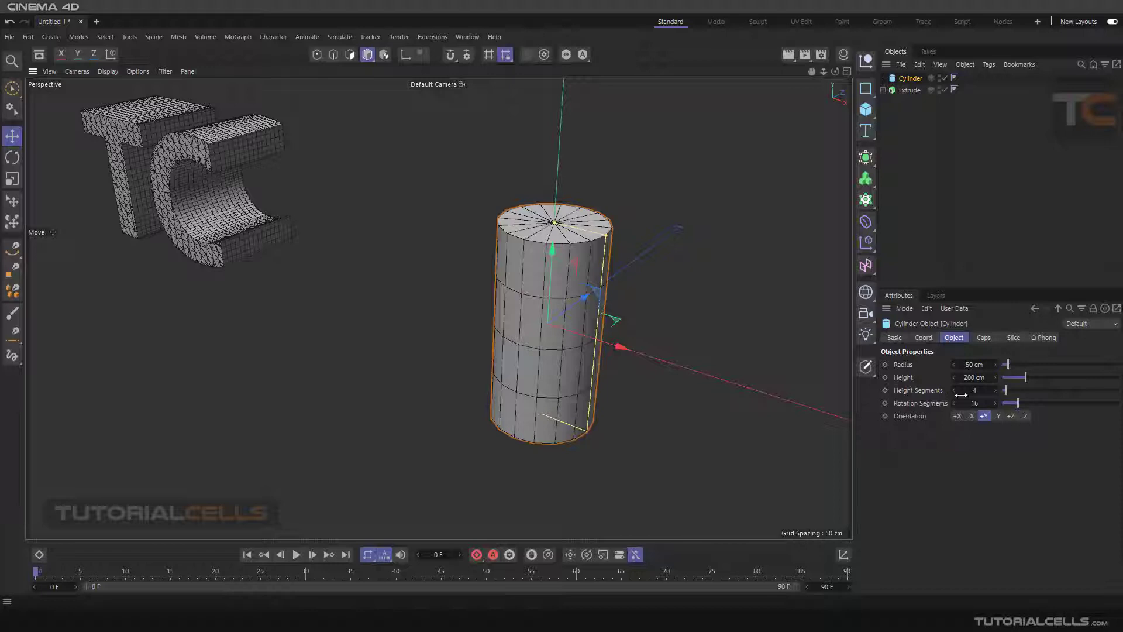
left_click_drag(1010, 390, 1053, 390)
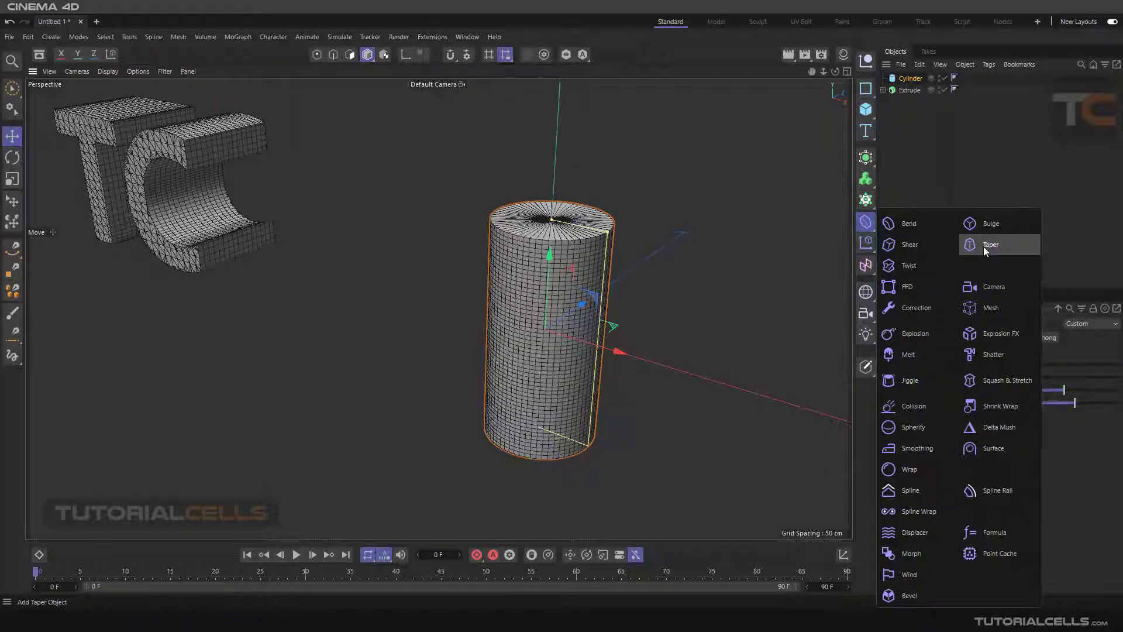
Step: Add a Taper deformer, nest it under Cylinder, and fit it to 100×200×100 cm
left_click(992, 245)
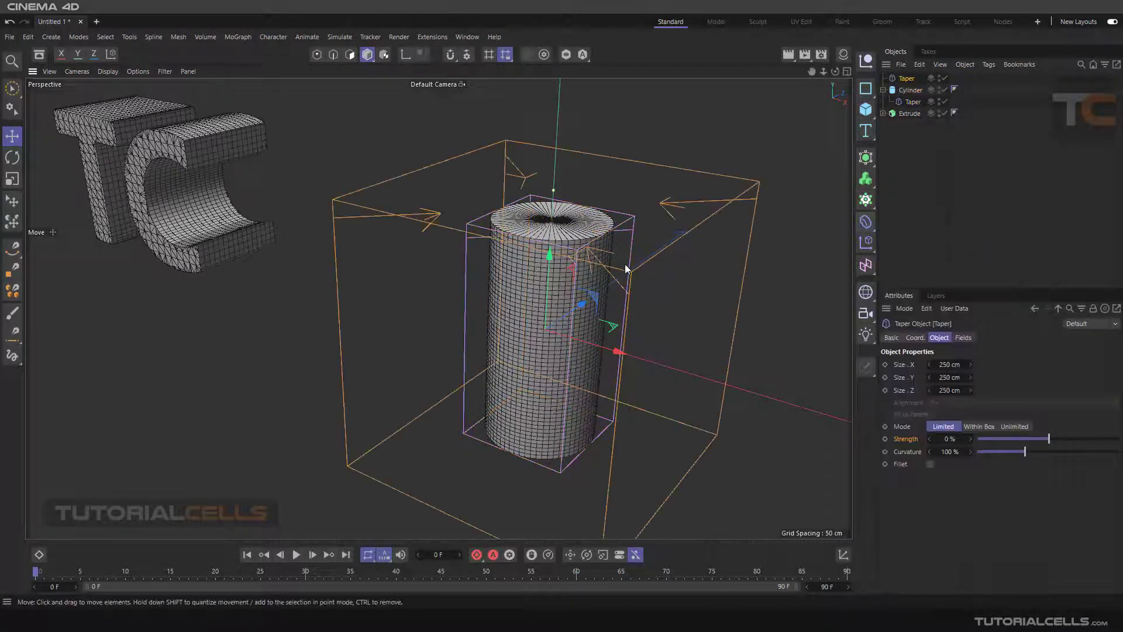
left_click_drag(622, 269, 752, 339)
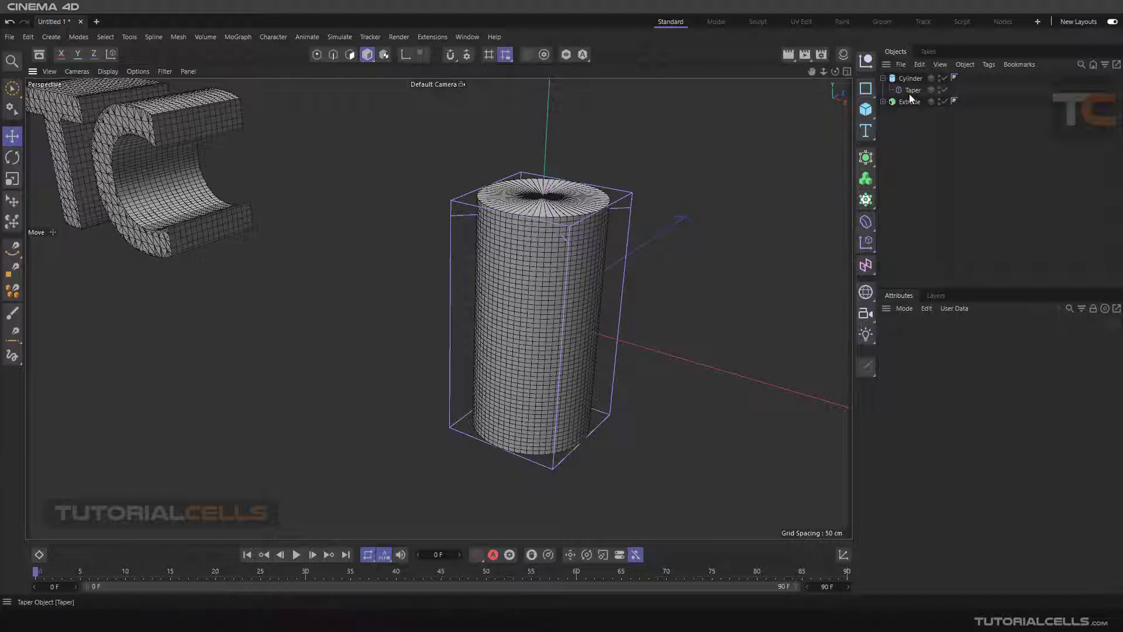
left_click(913, 90)
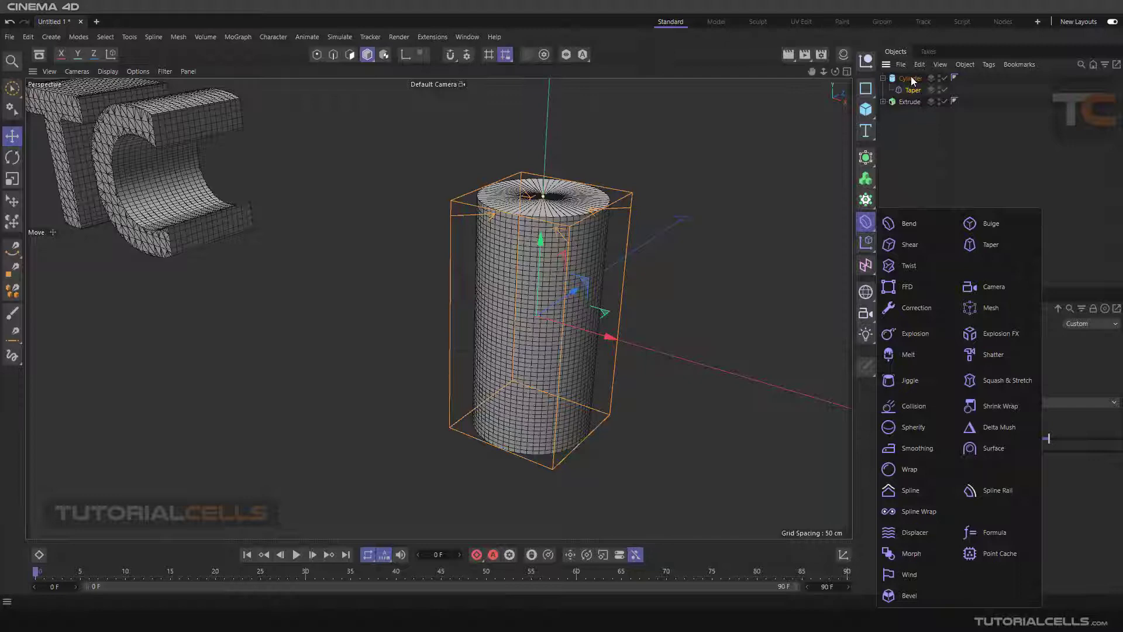
left_click(913, 89)
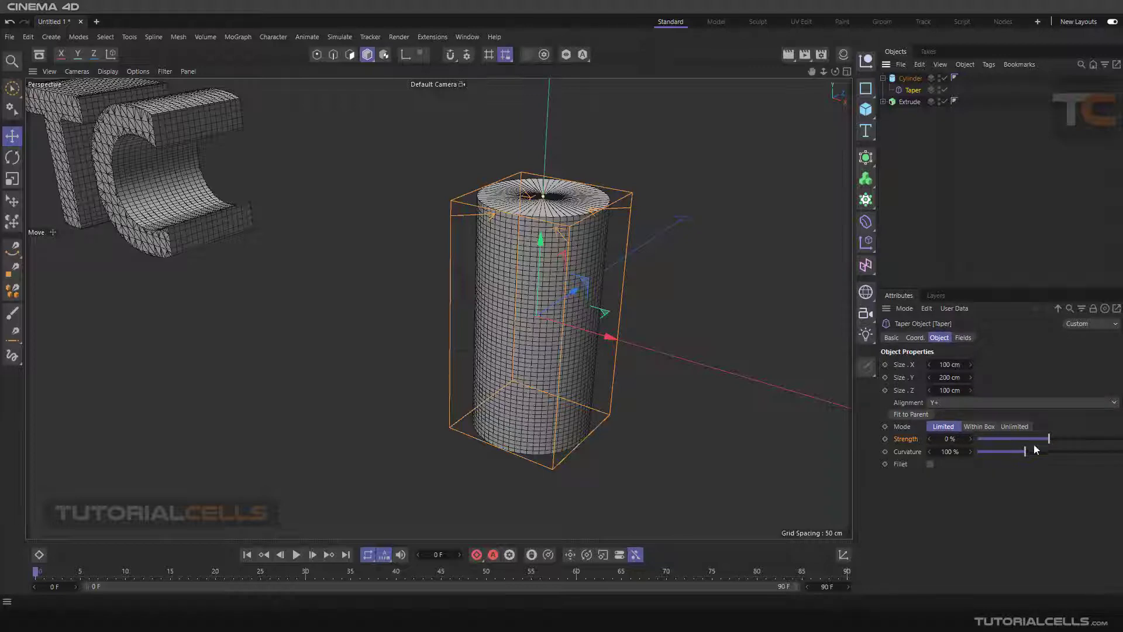
Step: Test Taper strength values, pinching and flaring the cylinder's top
left_click_drag(1050, 439, 1068, 438)
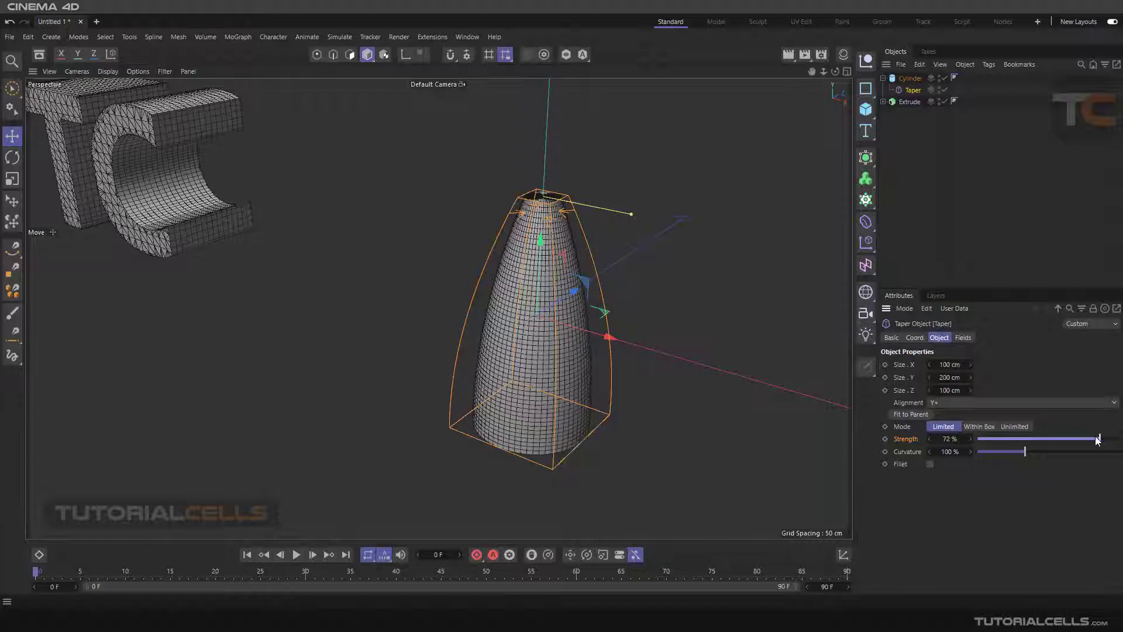
left_click_drag(1089, 438, 977, 438)
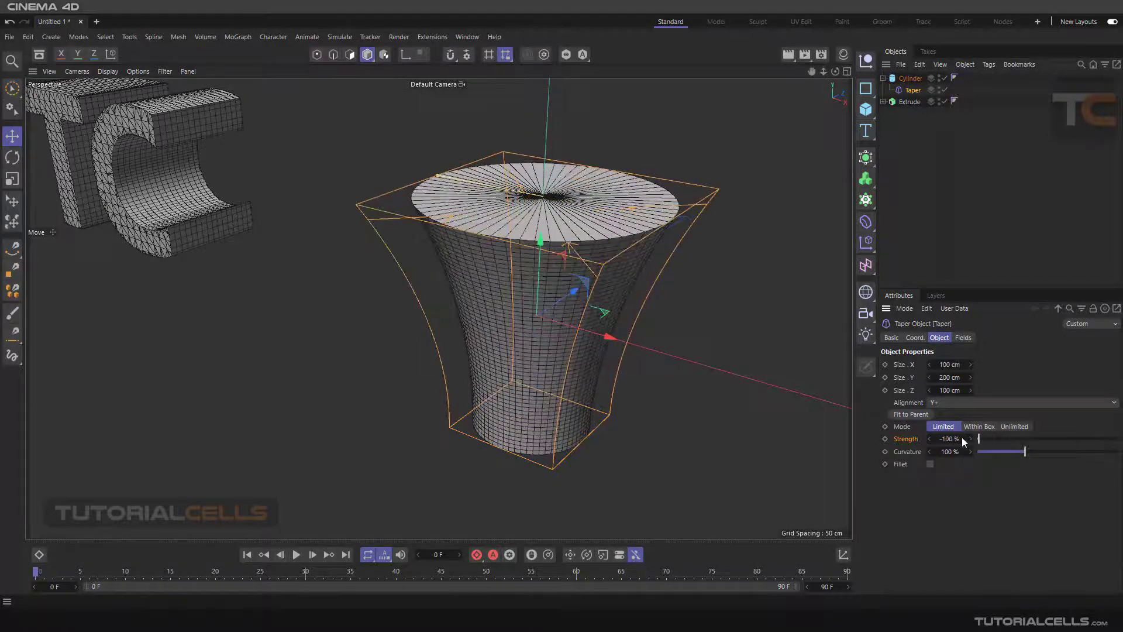
left_click_drag(979, 438, 1106, 438)
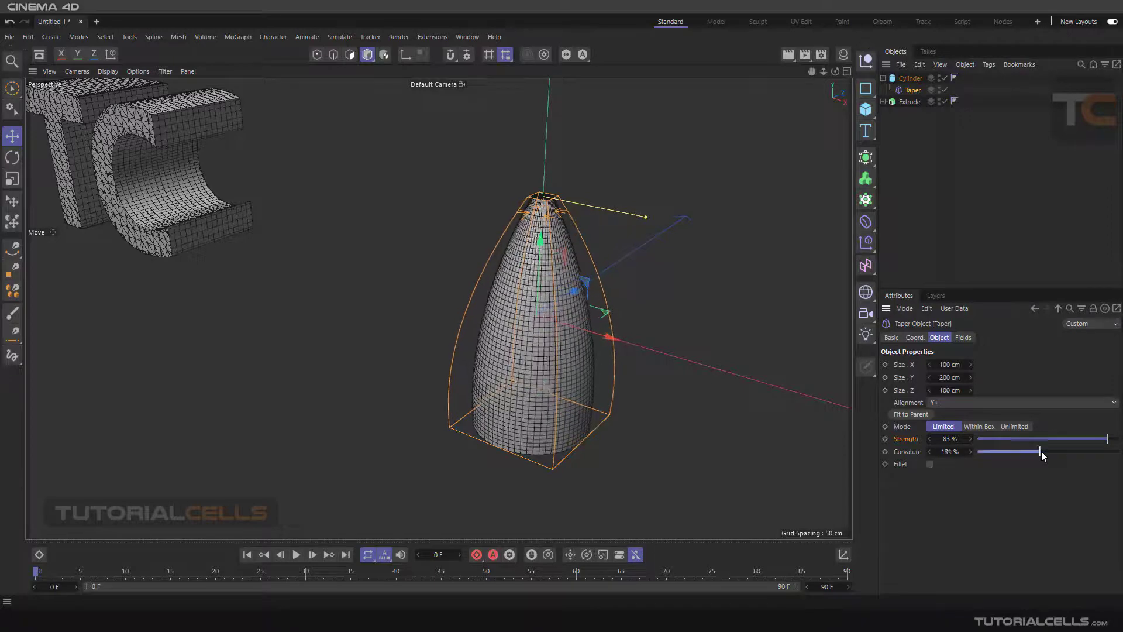
Step: Adjust the side curvature, enable Fillet, and drag the taper strength back down
left_click_drag(1038, 451, 1118, 451)
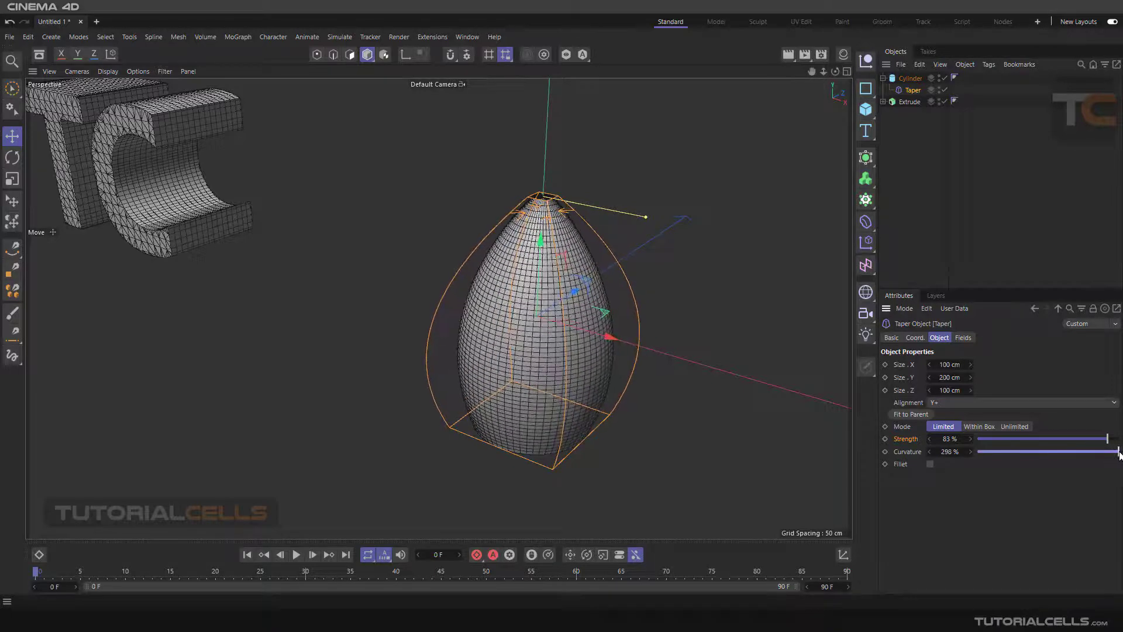
left_click_drag(1114, 451, 1032, 451)
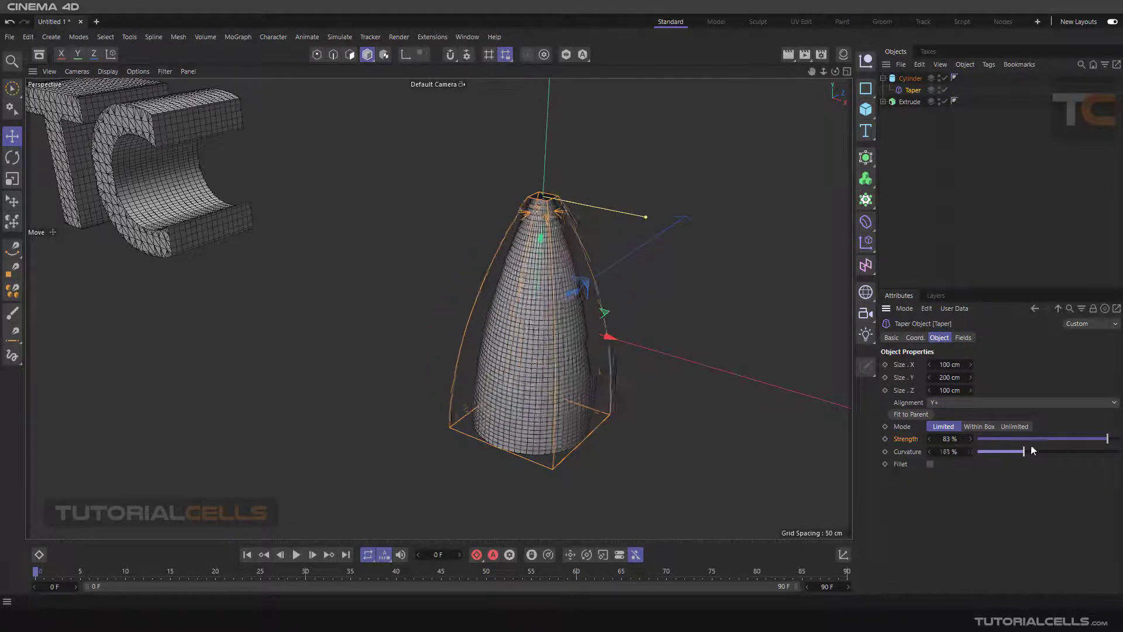
left_click_drag(1006, 451, 1056, 451)
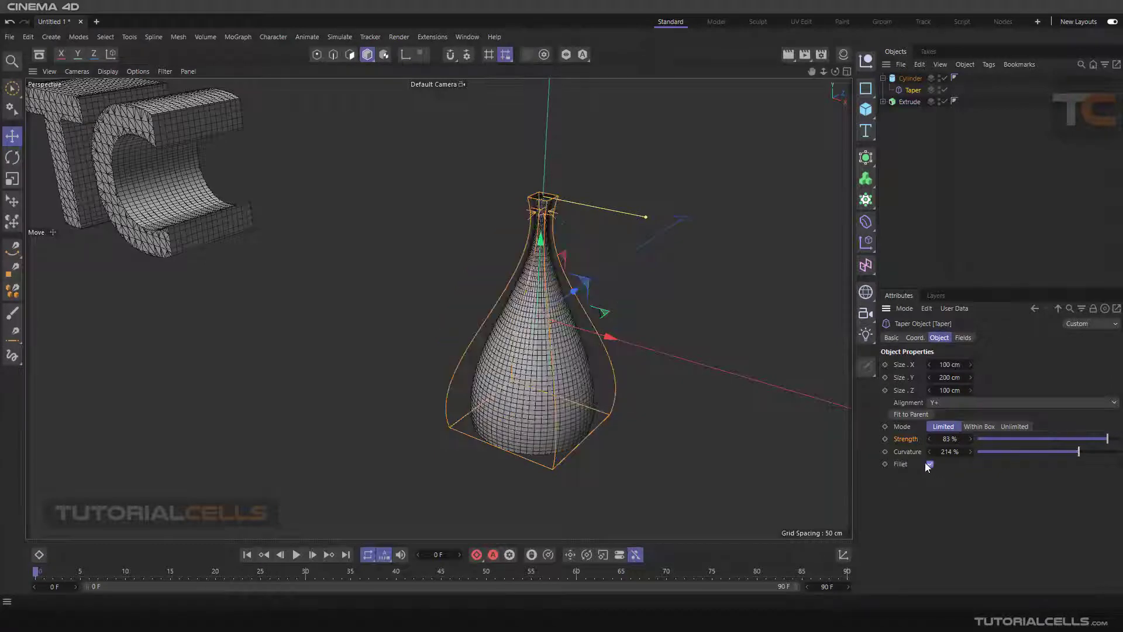
left_click(930, 464)
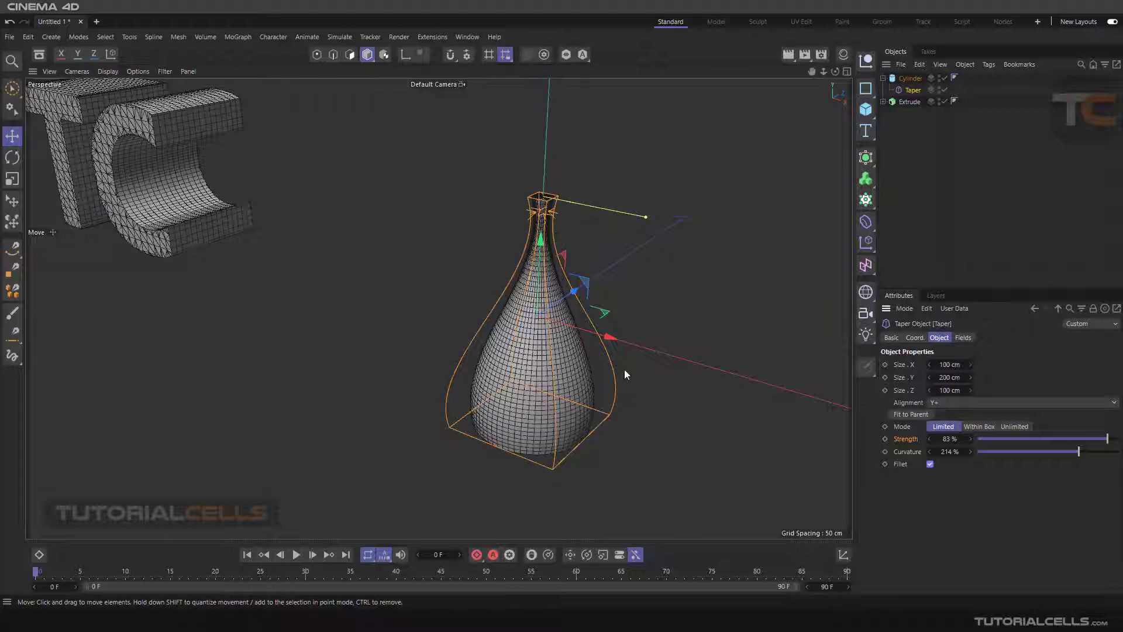
mouse_move(652, 322)
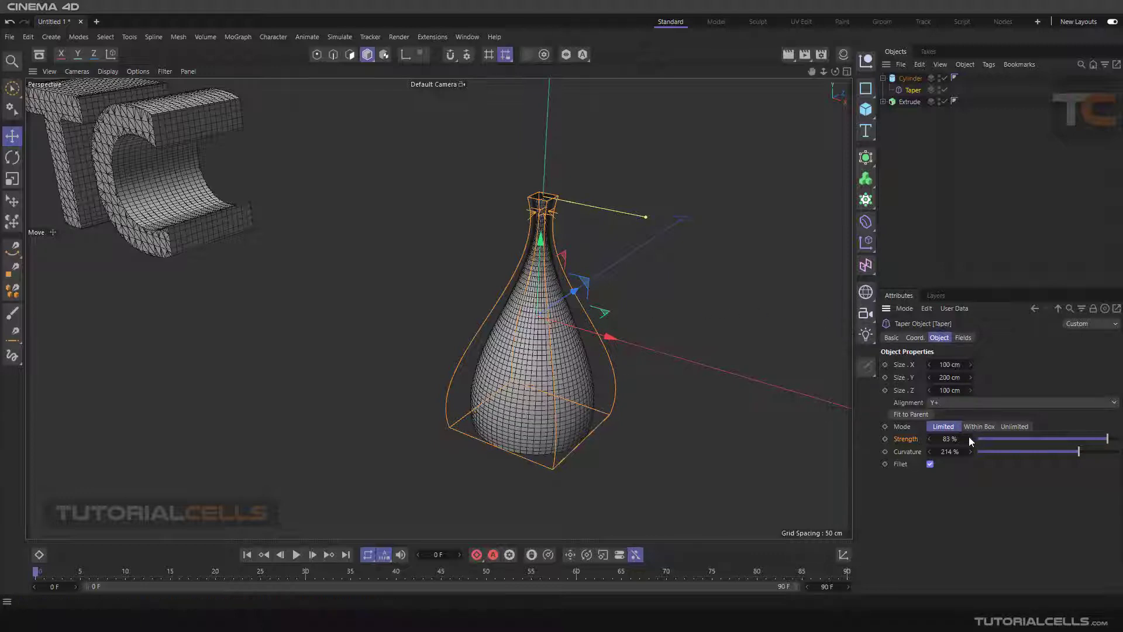
left_click_drag(1067, 438, 973, 438)
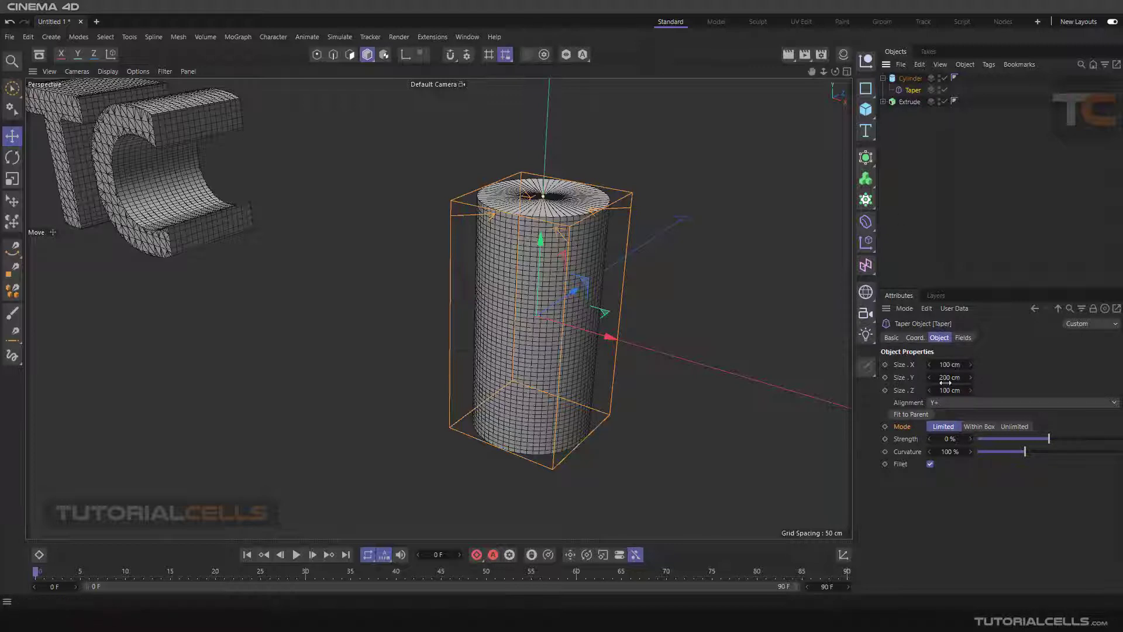
Step: Halve the taper region's height, move it down the cylinder, and strengthen the taper
left_click_drag(949, 377, 949, 377)
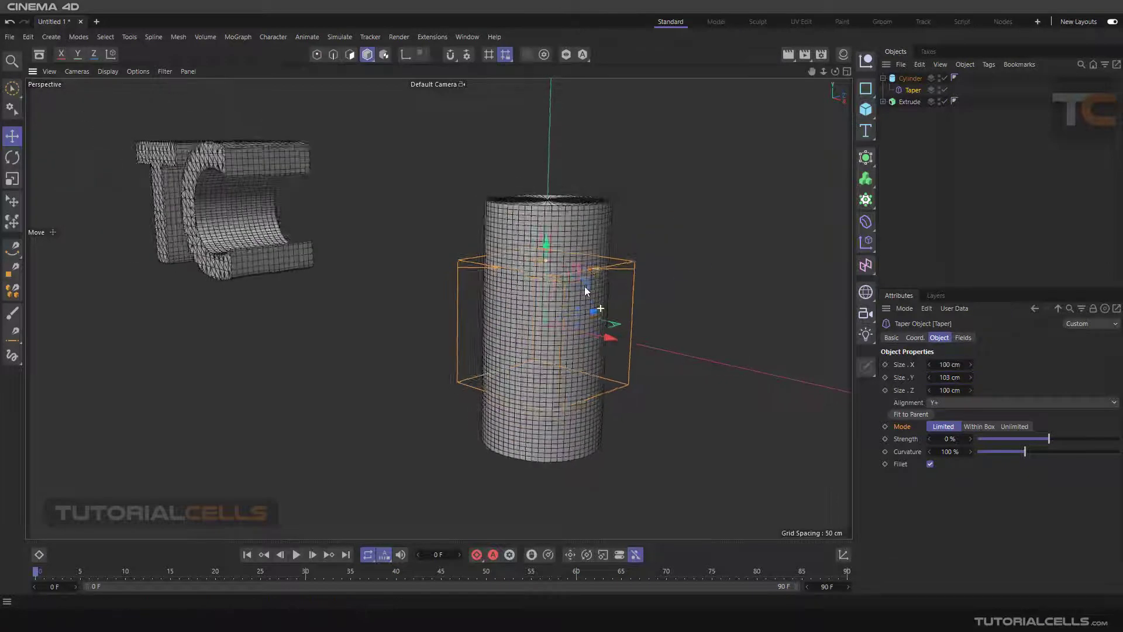
left_click_drag(585, 290, 648, 319)
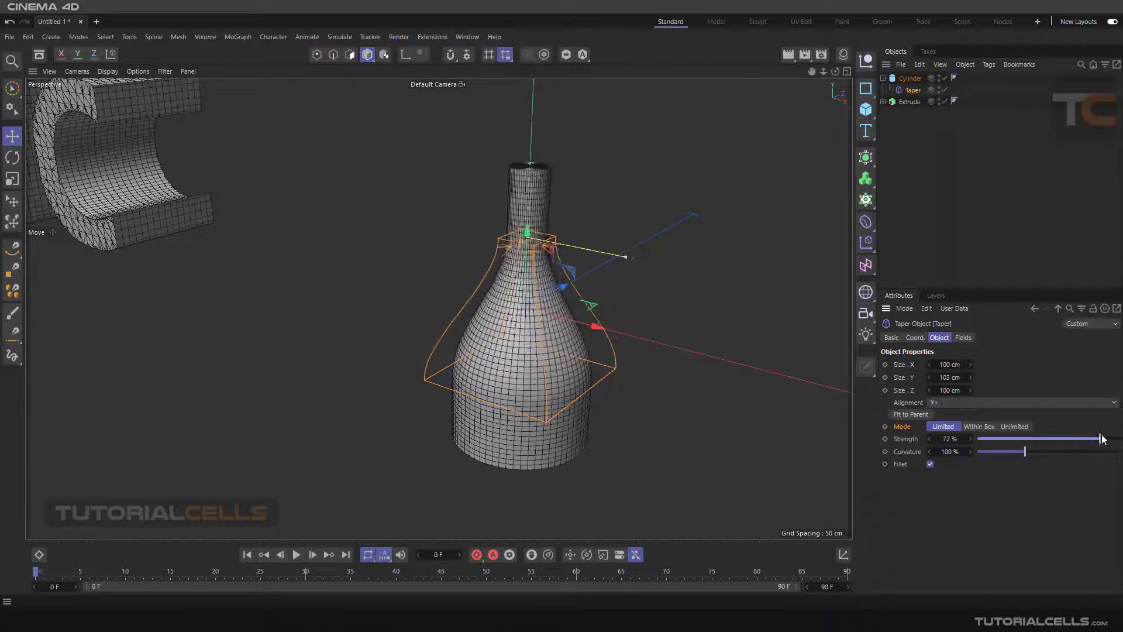
left_click_drag(1074, 438, 1103, 438)
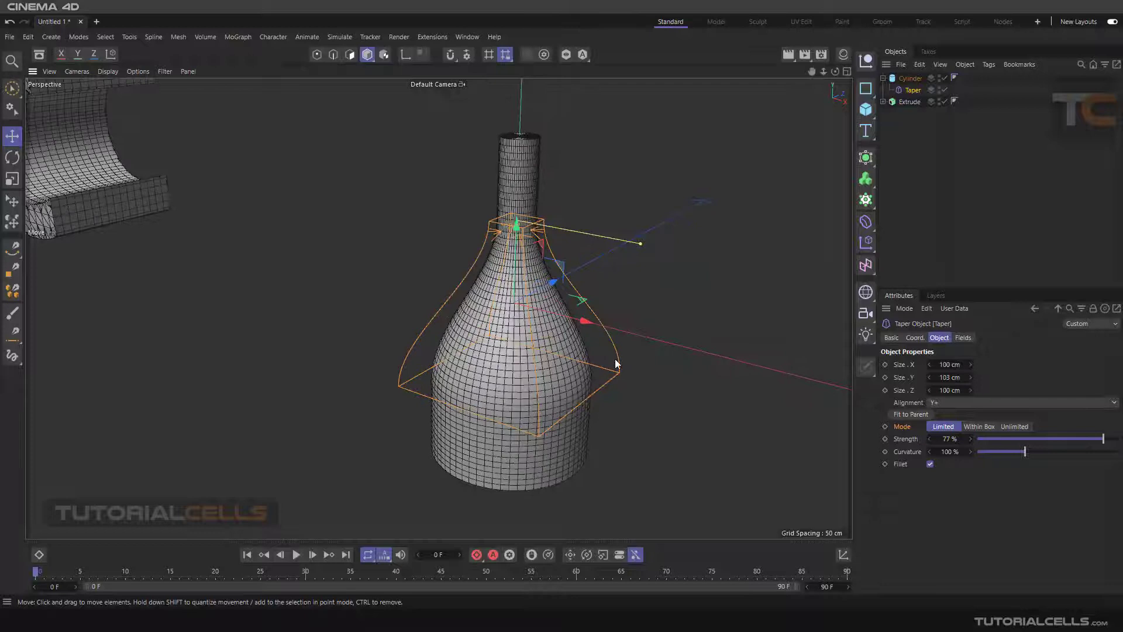
left_click_drag(616, 364, 595, 335)
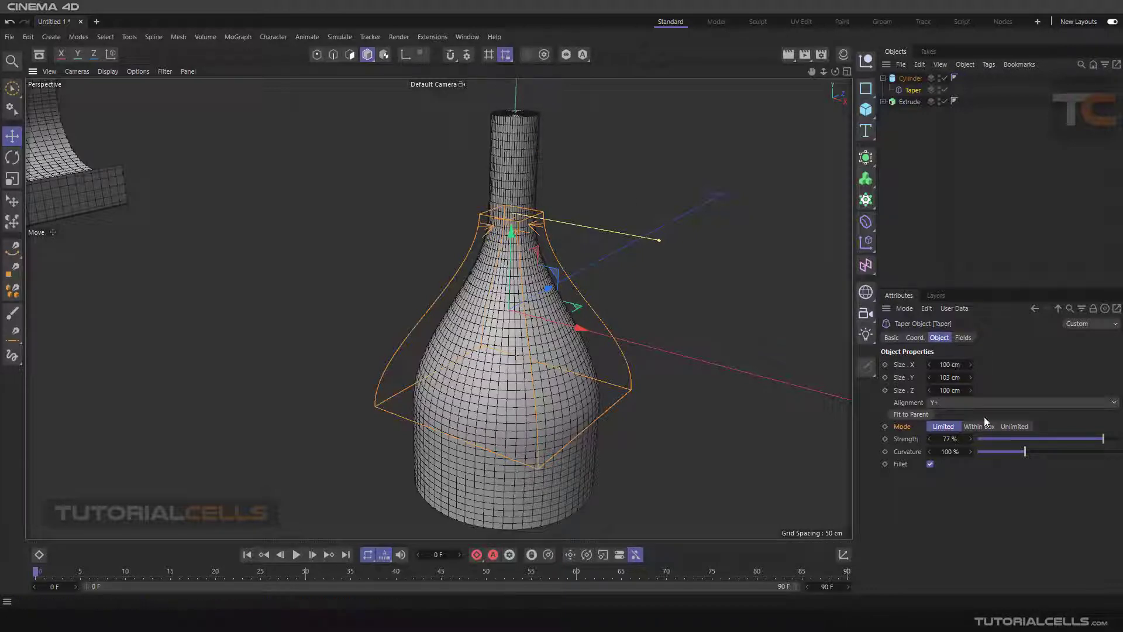
Step: Fine-tune the Taper strength to about 67% for a narrow bottle neck
left_click_drag(1085, 438, 1115, 438)
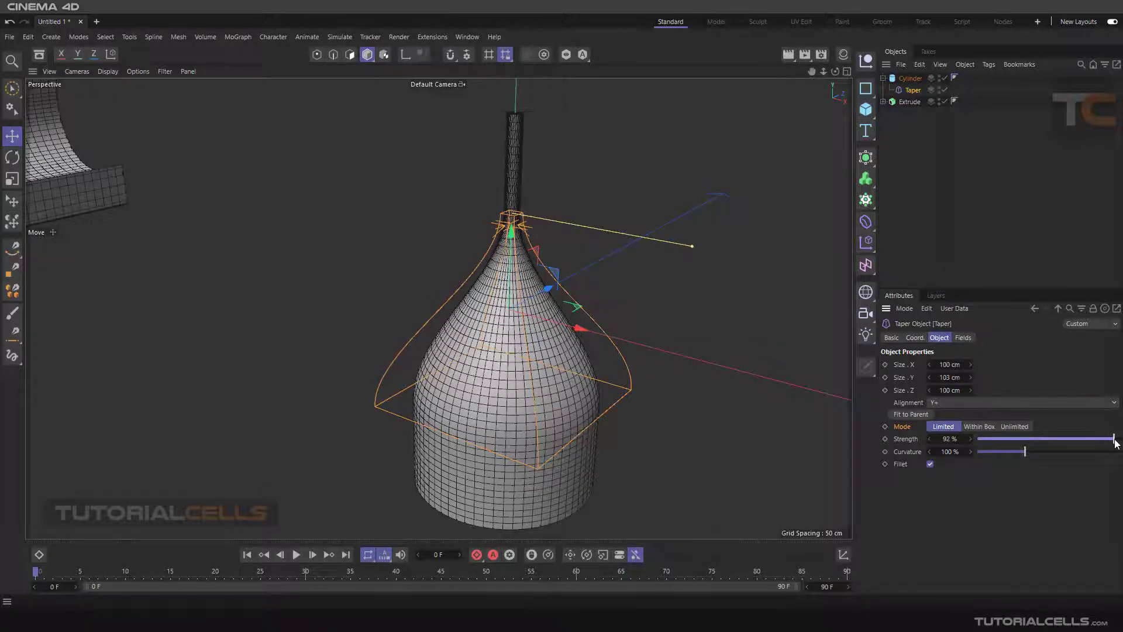
left_click_drag(1113, 438, 1092, 438)
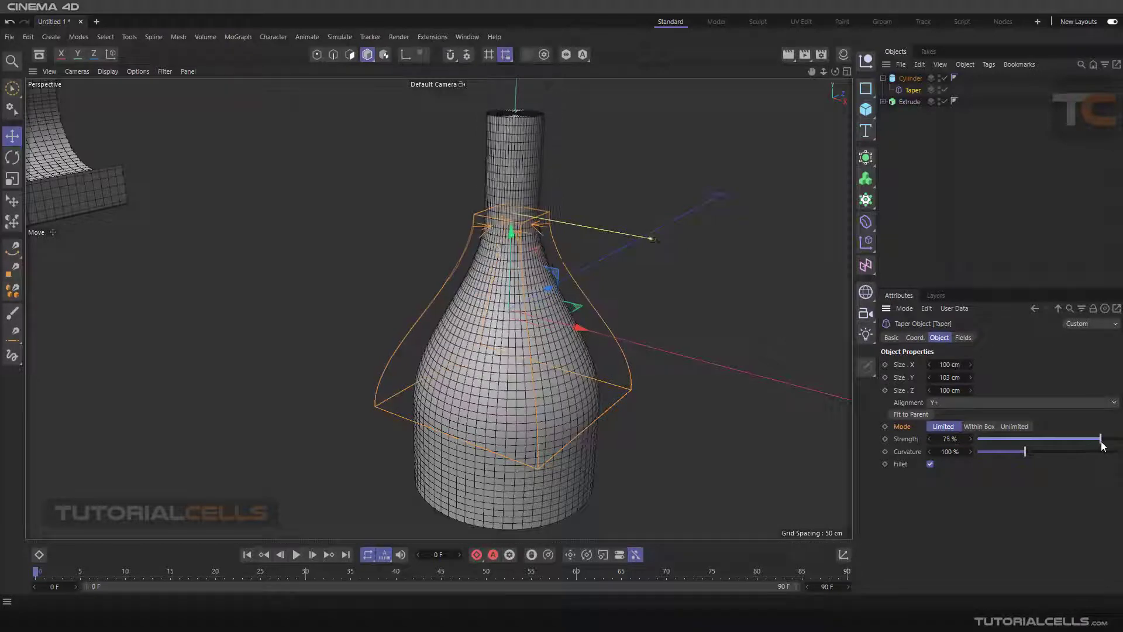
left_click_drag(1102, 440, 1092, 440)
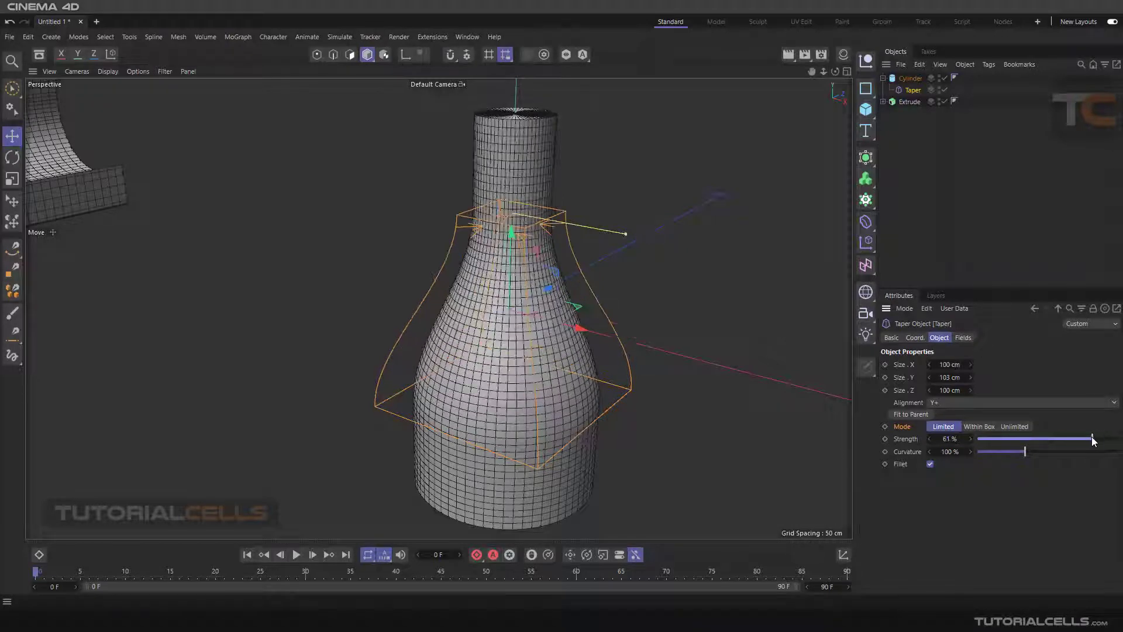
left_click_drag(1088, 438, 1095, 438)
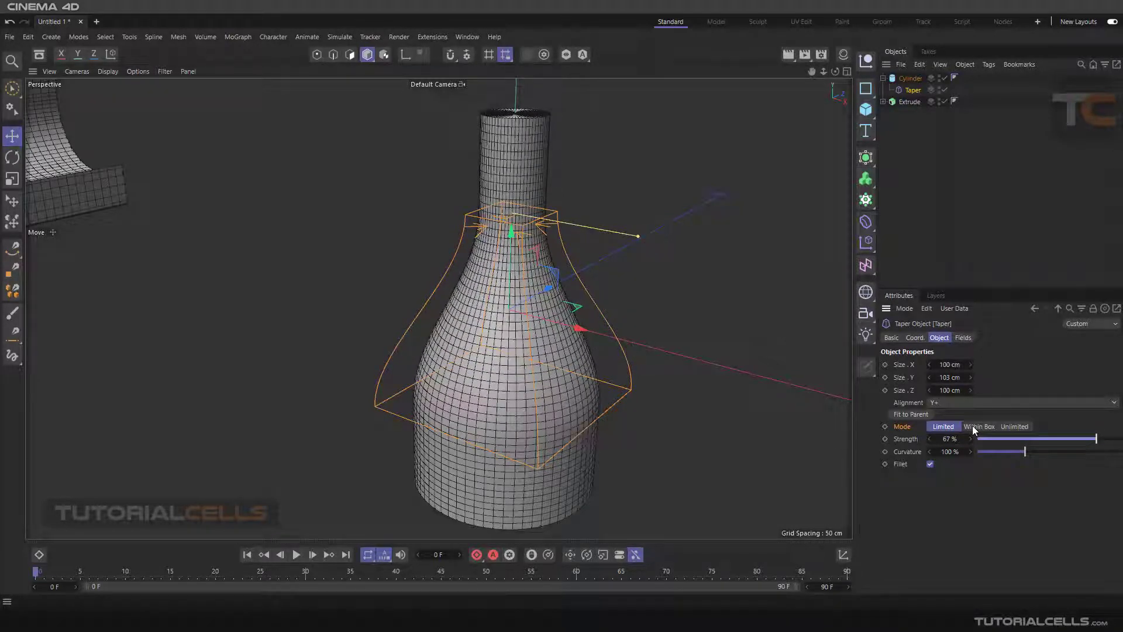
Step: Try Within Box mode with different strengths, then return the Taper to Limited mode
left_click(978, 426)
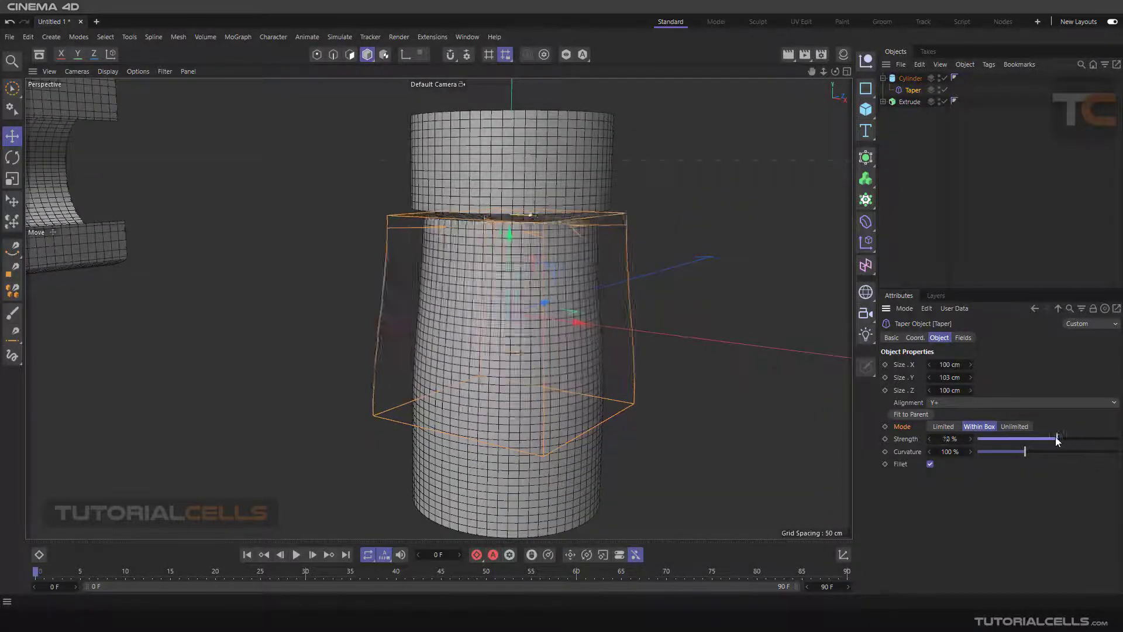
left_click_drag(1056, 438, 1103, 438)
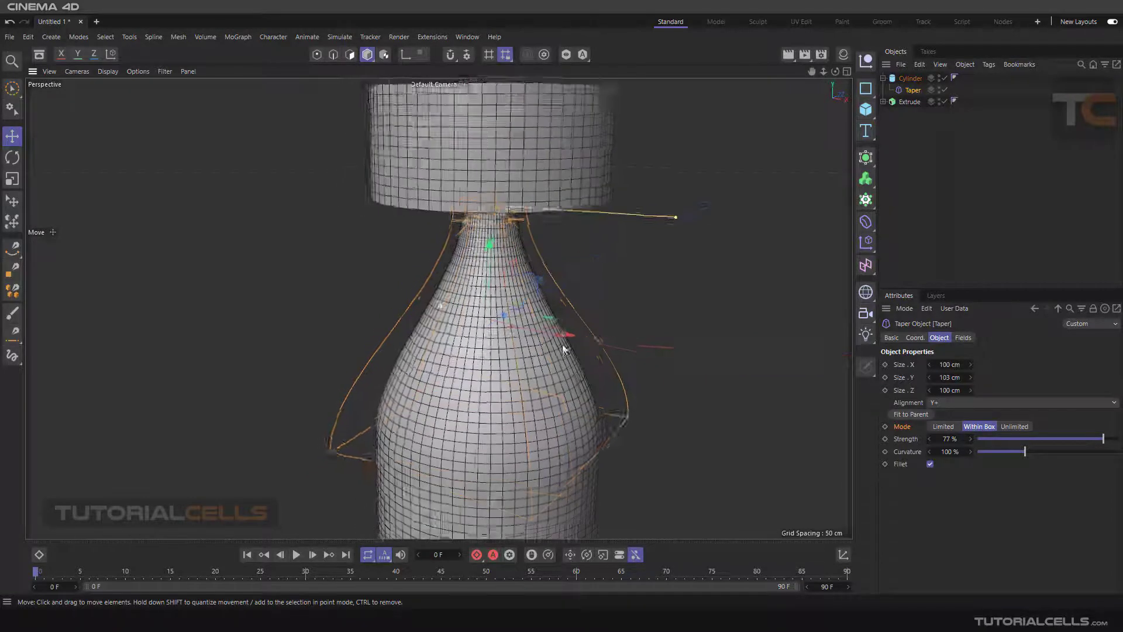
left_click_drag(1103, 438, 1051, 438)
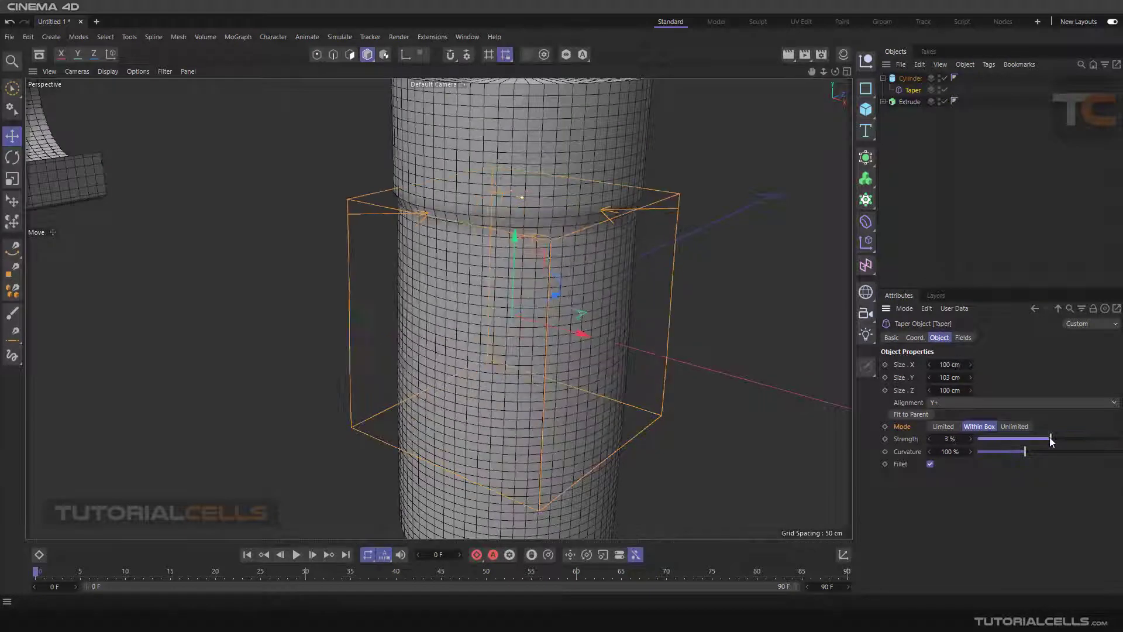
left_click(942, 426)
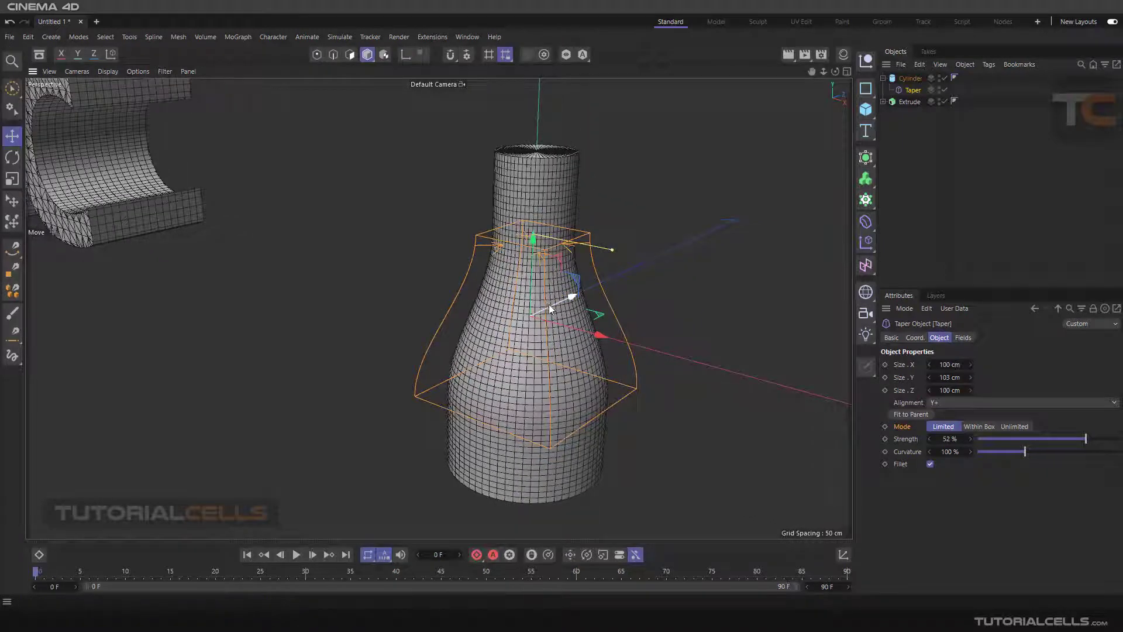
mouse_move(643, 335)
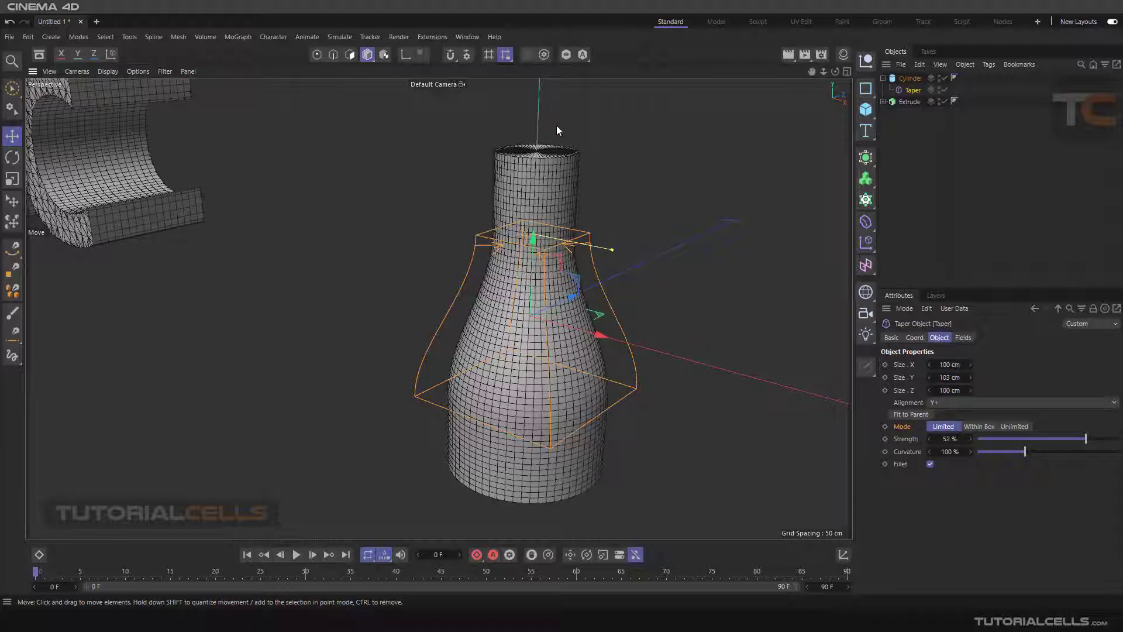
mouse_move(618, 365)
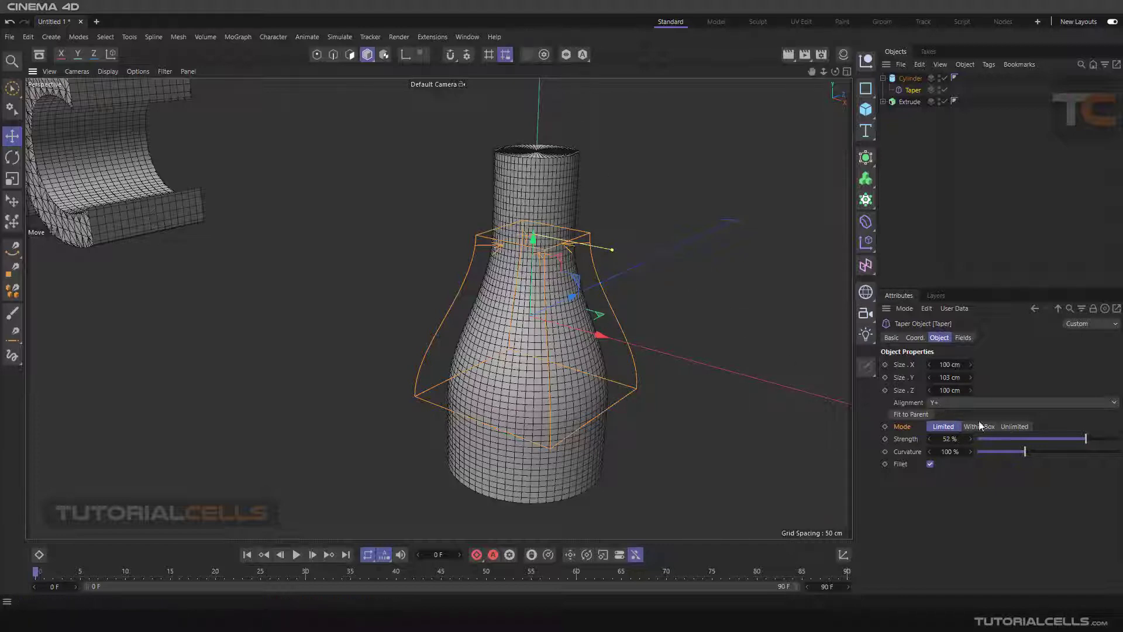
Step: Switch the Taper to Unlimited and test strengths from 72% down to 46%
left_click(1014, 426)
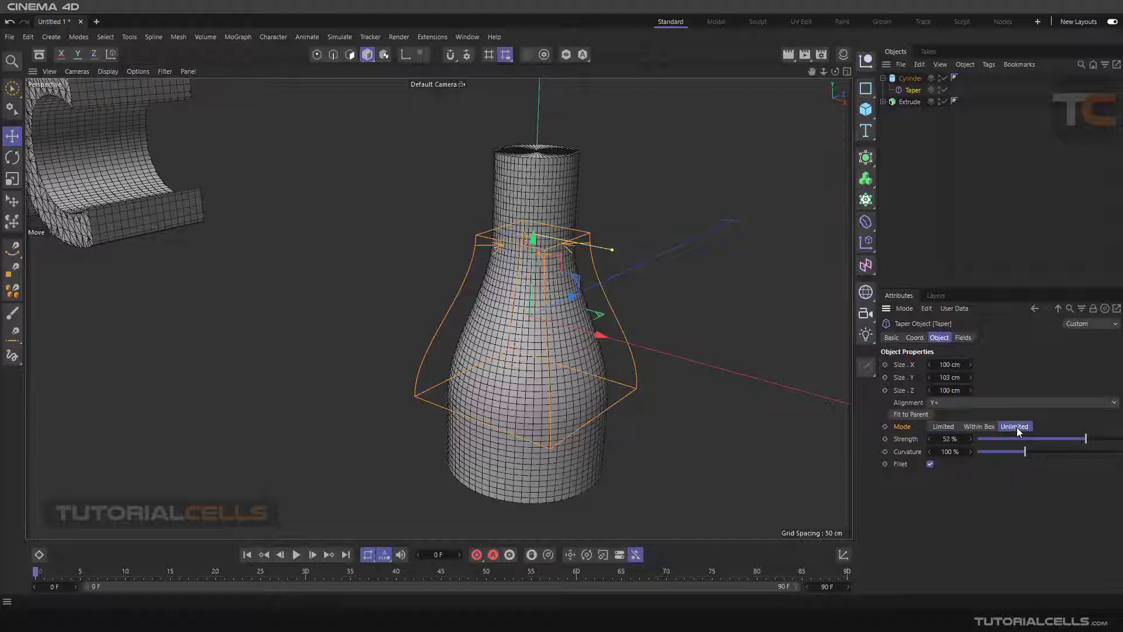
left_click_drag(1046, 438, 1099, 438)
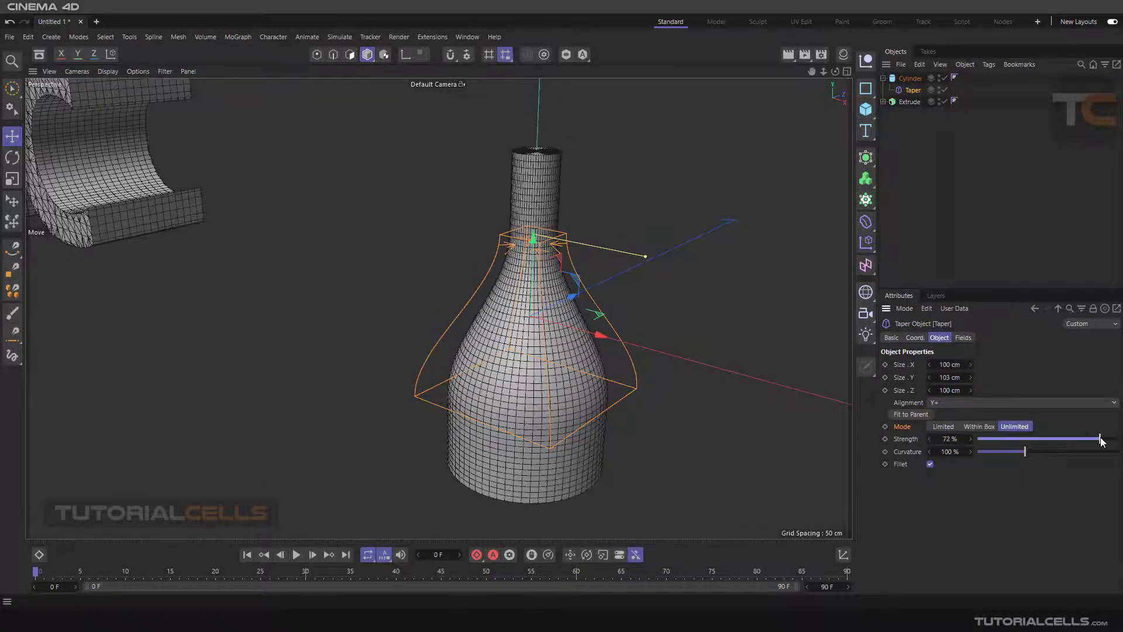
left_click_drag(1101, 438, 1089, 438)
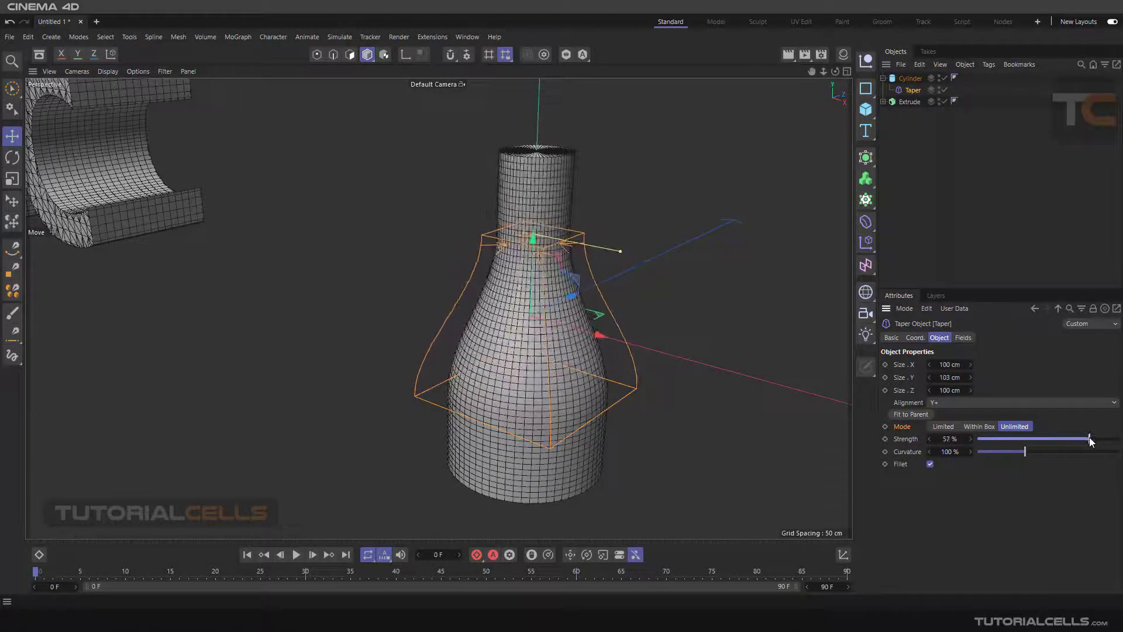
left_click_drag(1088, 438, 1063, 438)
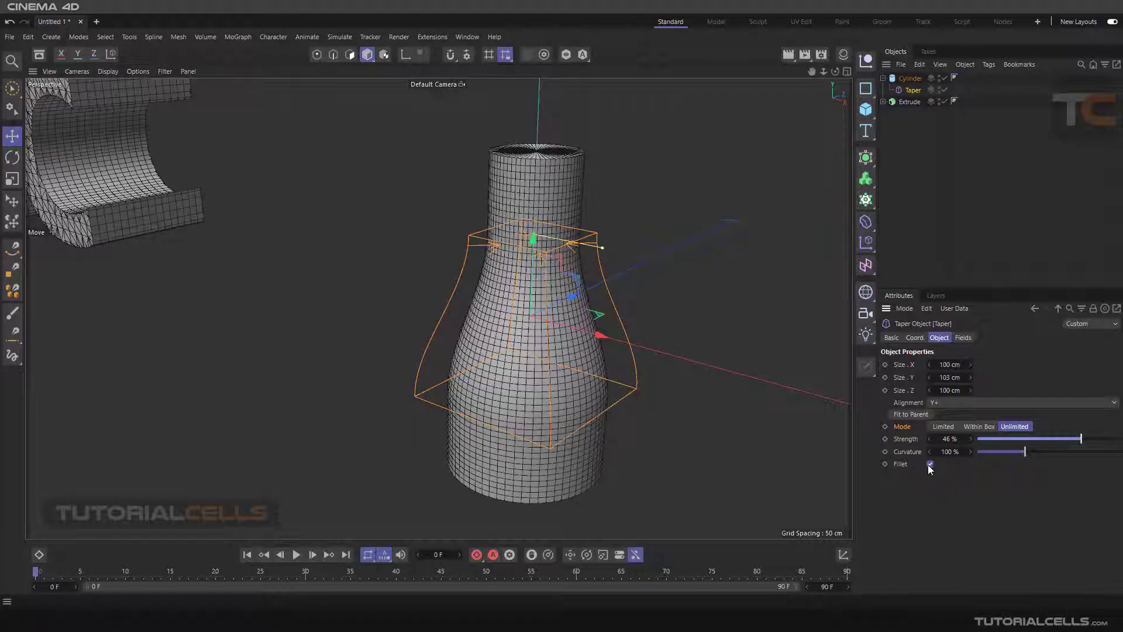
Step: Turn Fillet off and fine-tune the Taper strength to about 37%
left_click(930, 464)
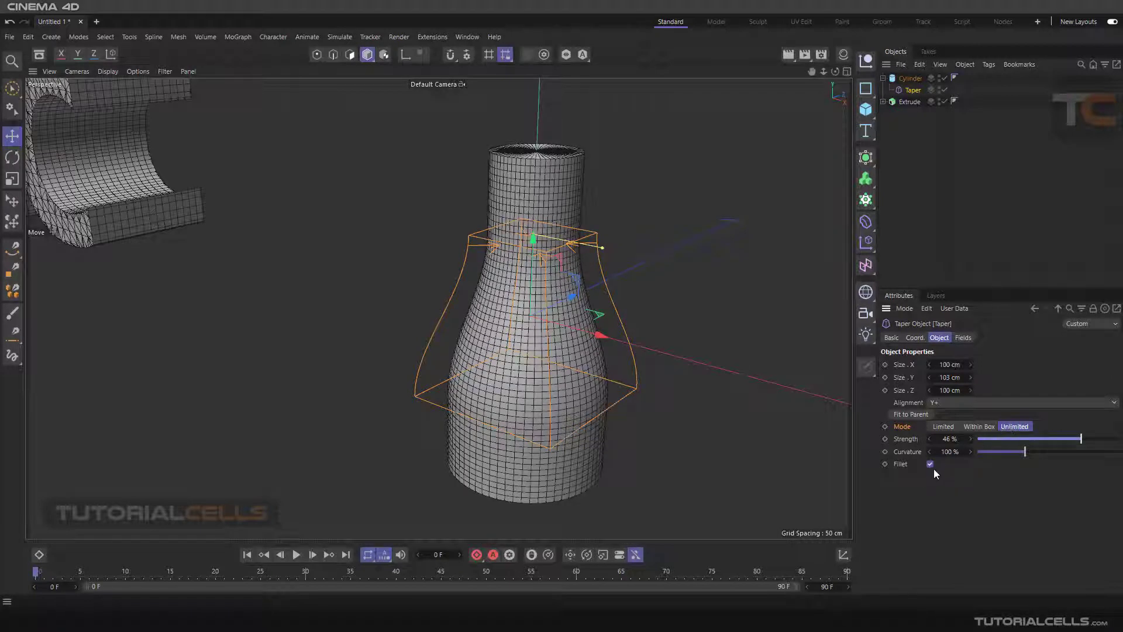
left_click(930, 463)
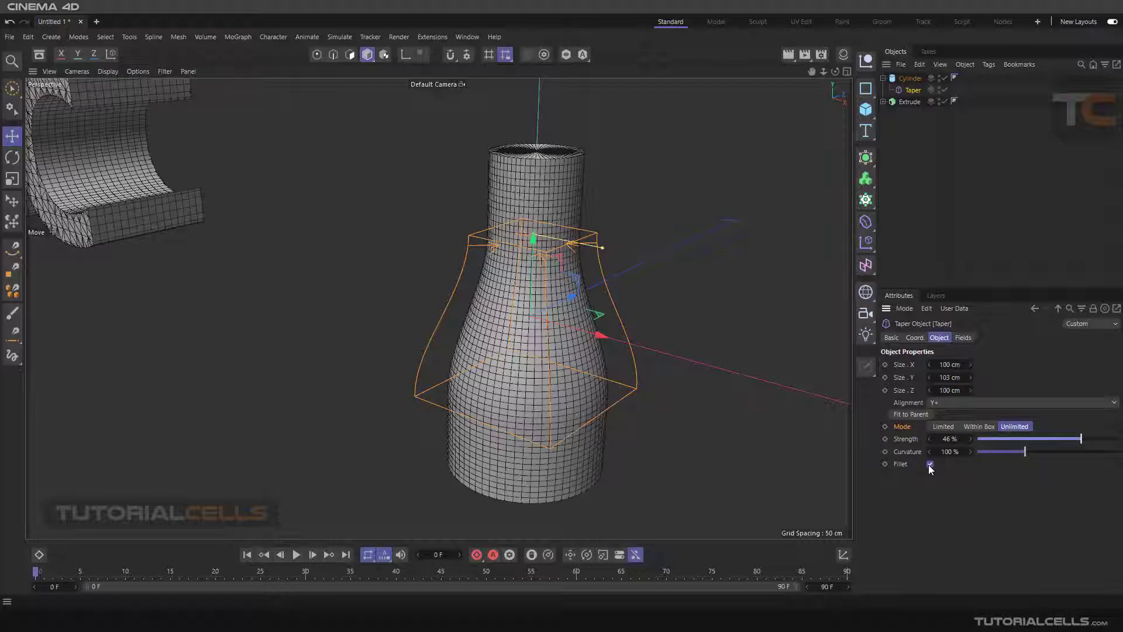
left_click(929, 463)
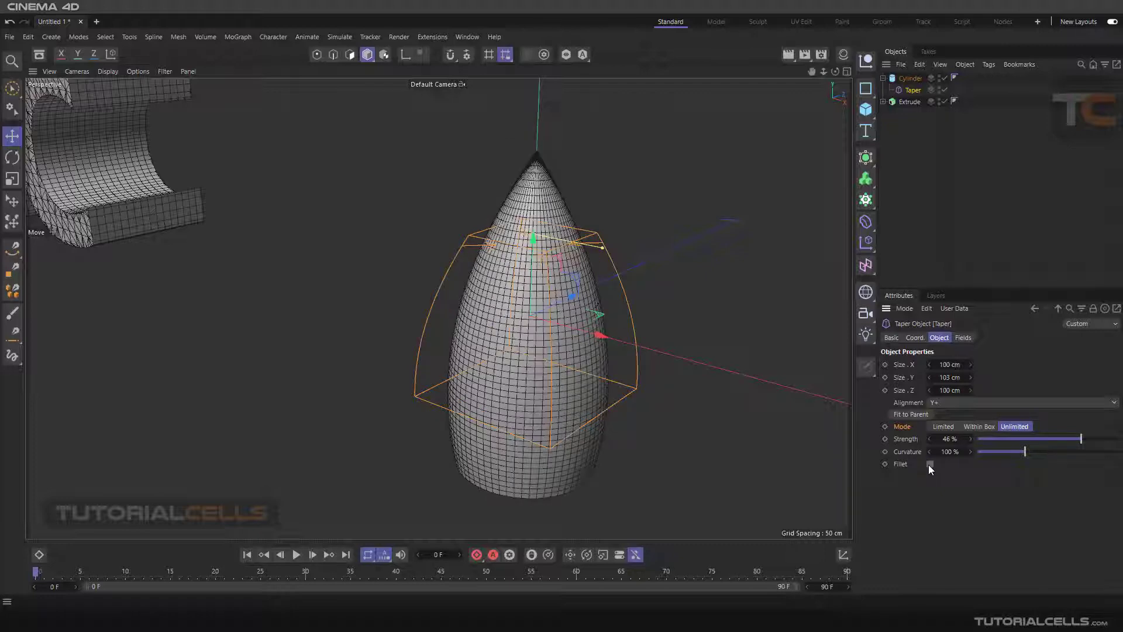
left_click_drag(1081, 438, 1072, 438)
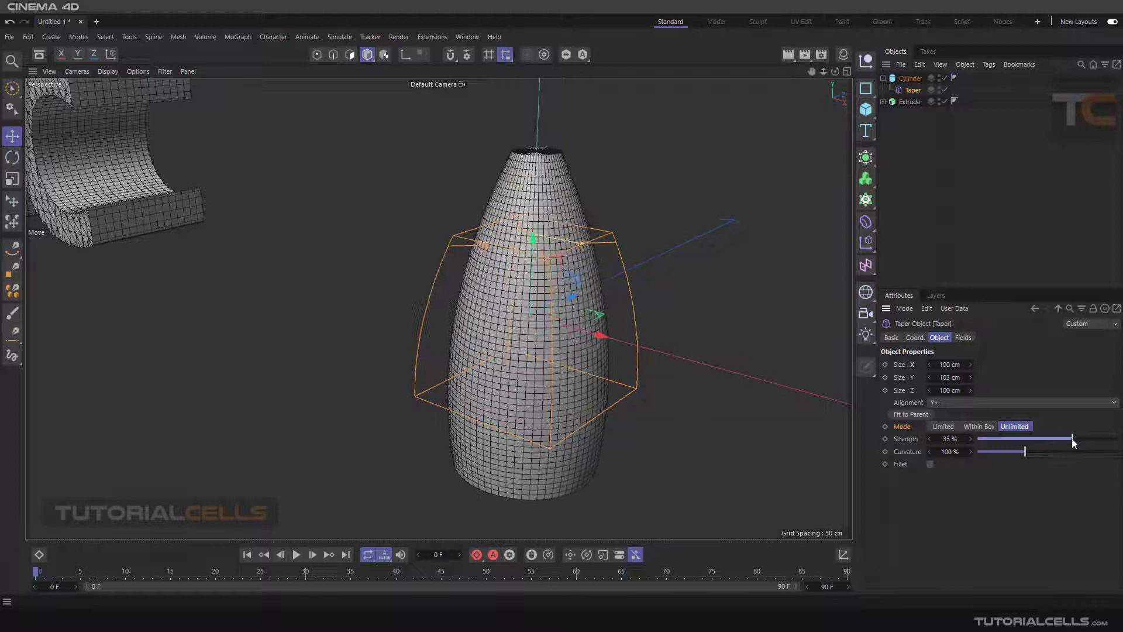
left_click_drag(1073, 438, 1053, 438)
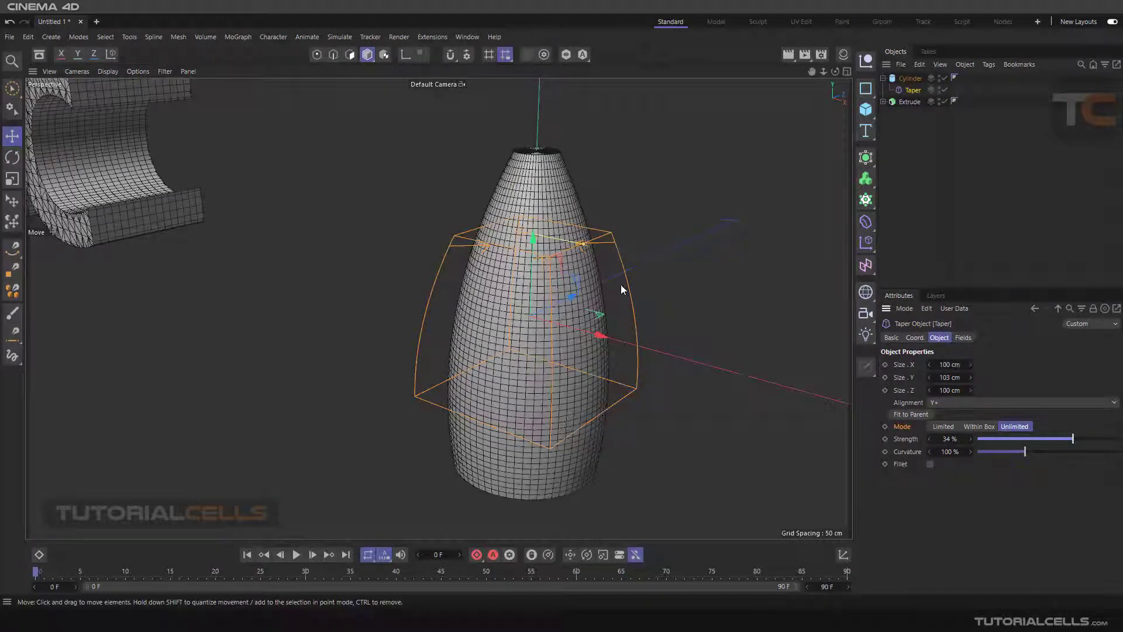
mouse_move(650, 363)
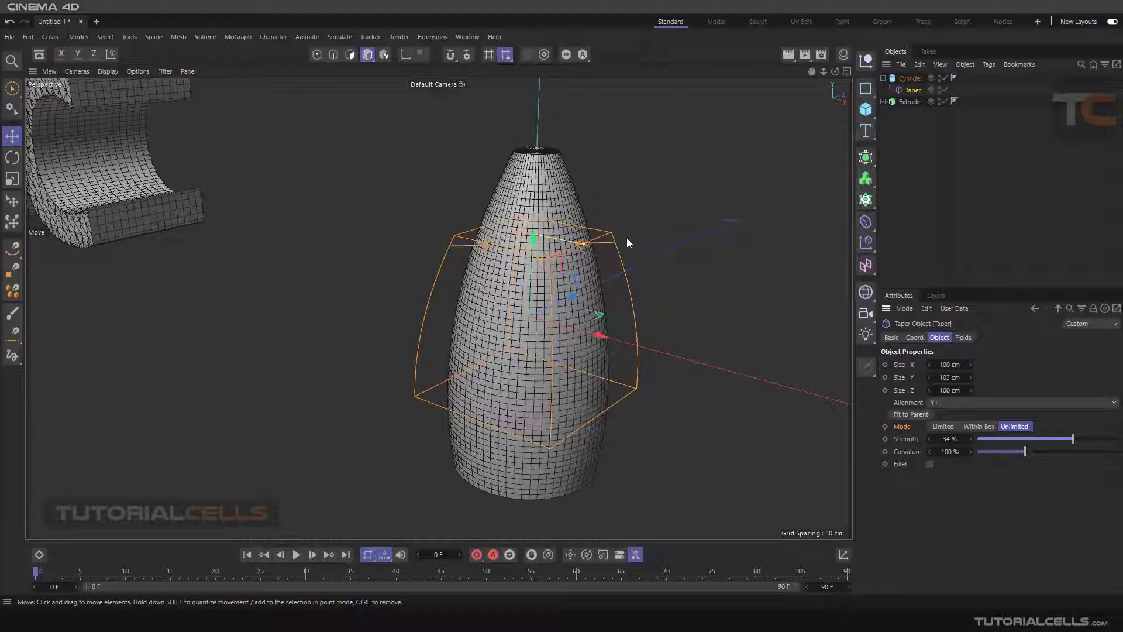
left_click_drag(1073, 438, 1073, 438)
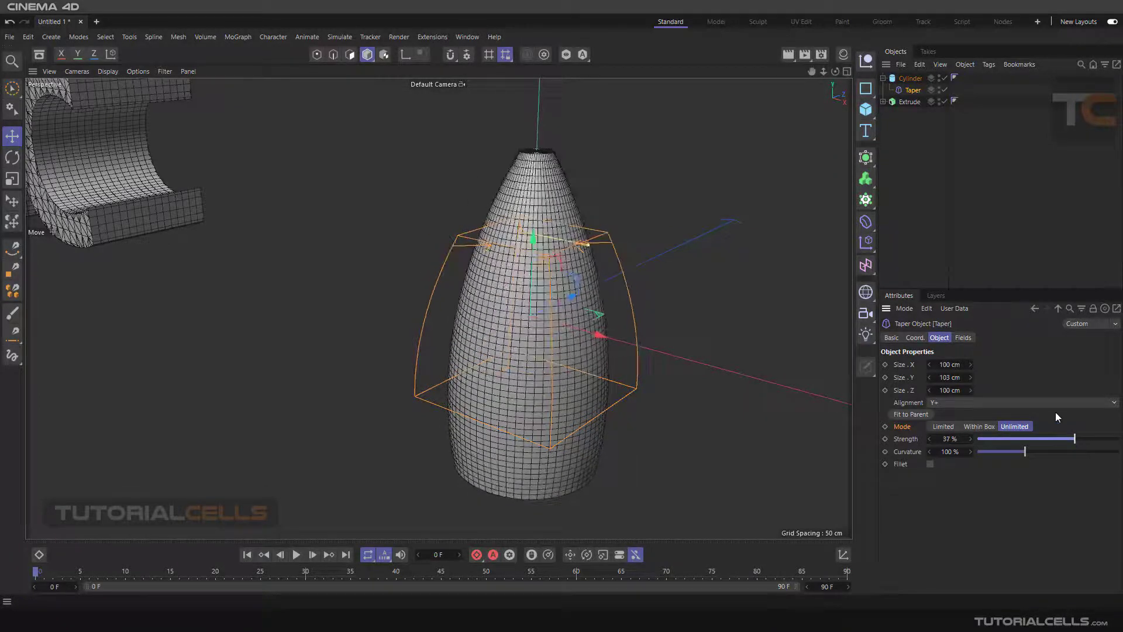
Step: Return the Taper to Limited mode, reframe the view, and raise strength to about 54%
left_click(942, 427)
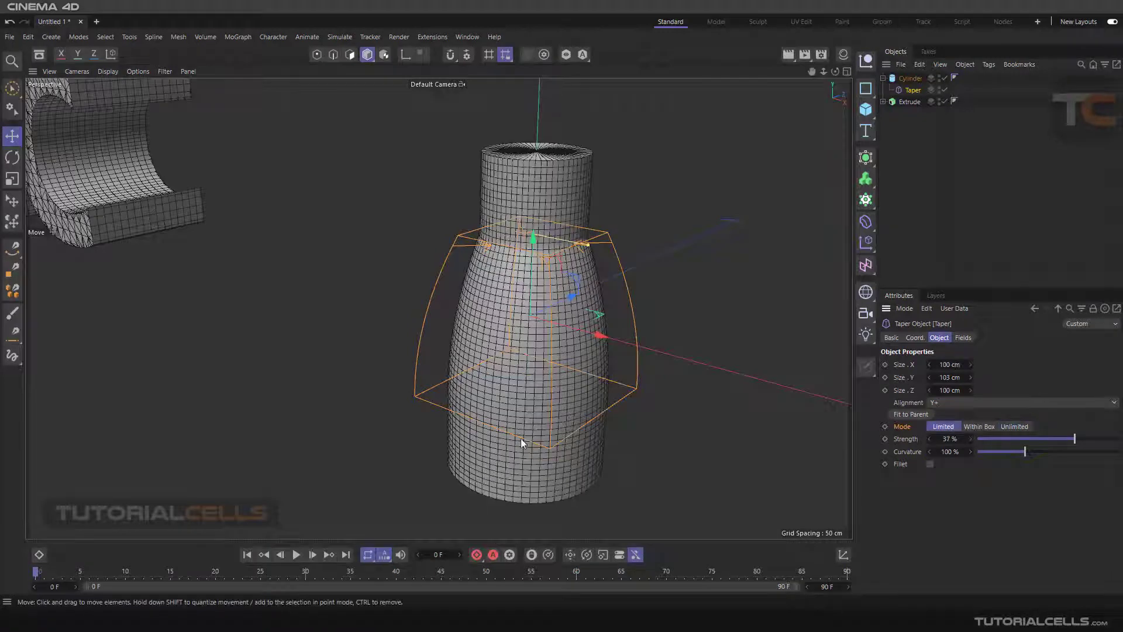
left_click_drag(523, 443, 534, 315)
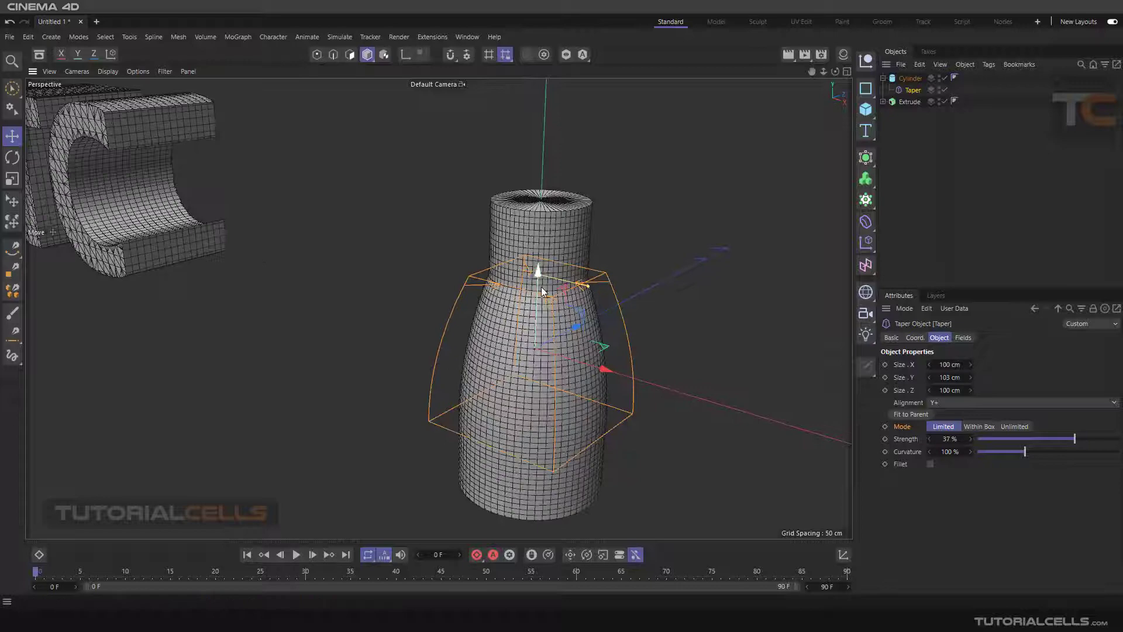
left_click_drag(541, 290, 659, 337)
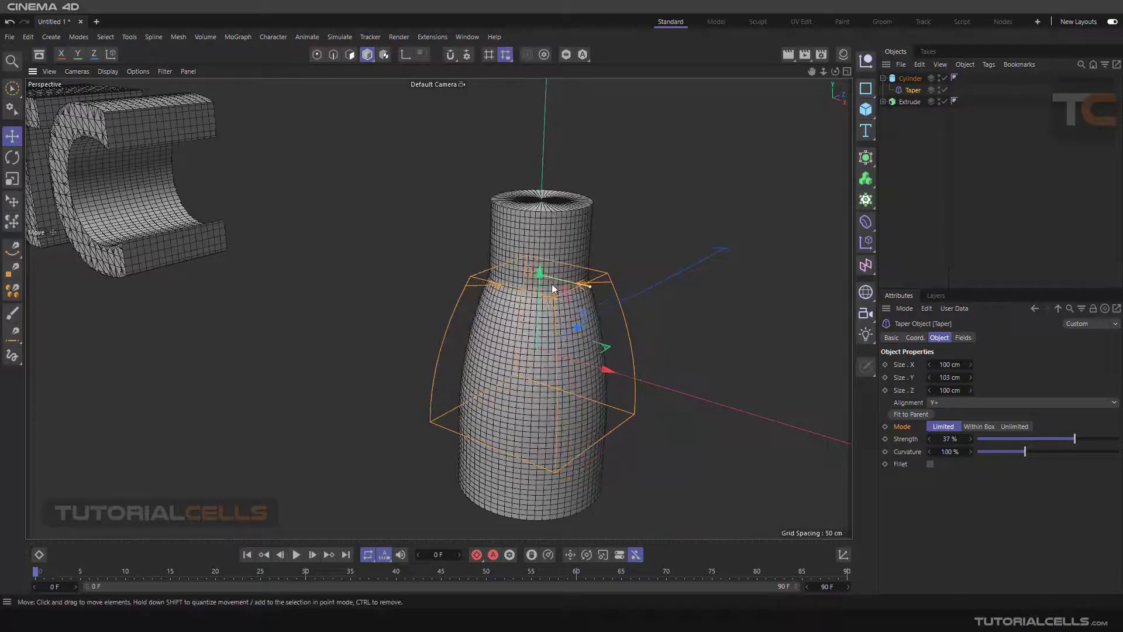
left_click_drag(540, 271, 533, 398)
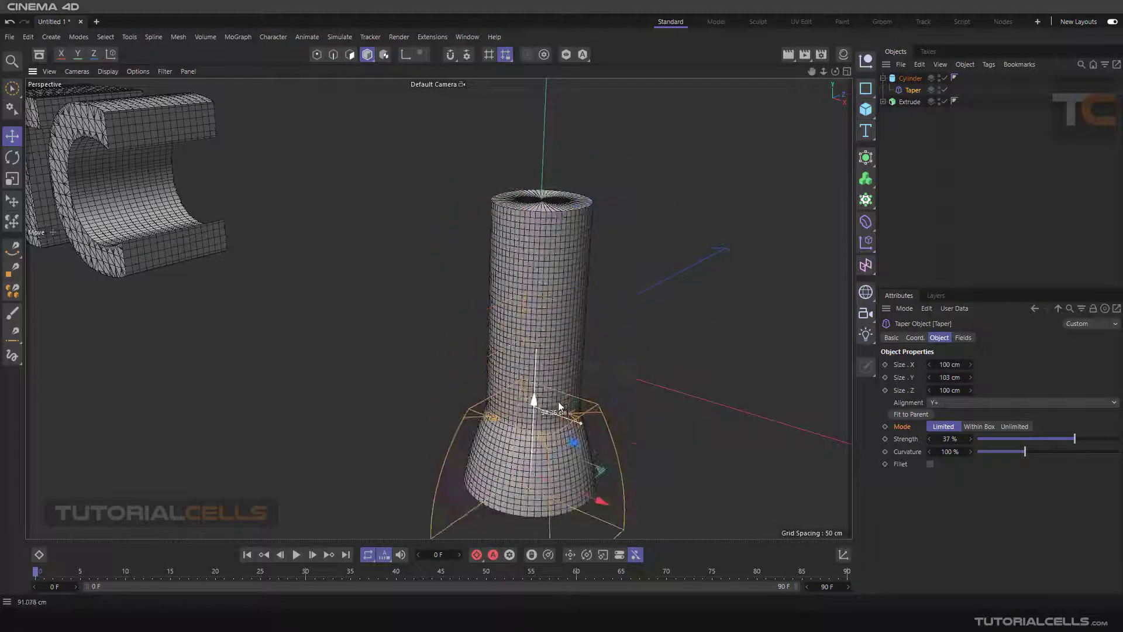
left_click_drag(1056, 438, 1074, 438)
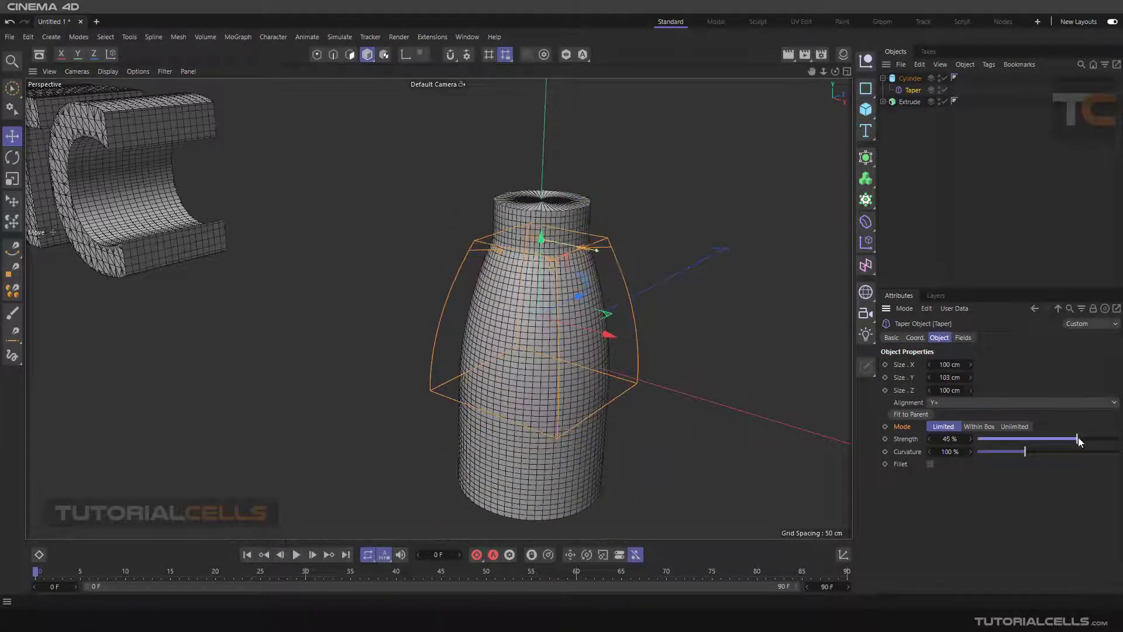
left_click_drag(1074, 438, 1085, 438)
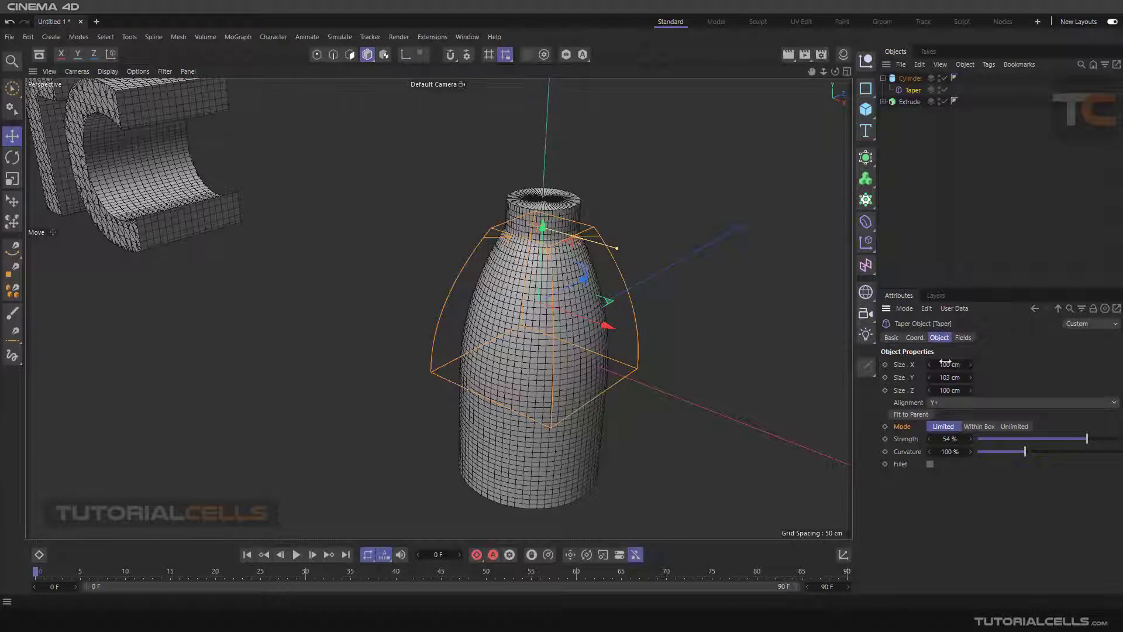
Step: Check the Taper's Fields tab, then operate the Deformer menu and attribute tabs
left_click(962, 338)
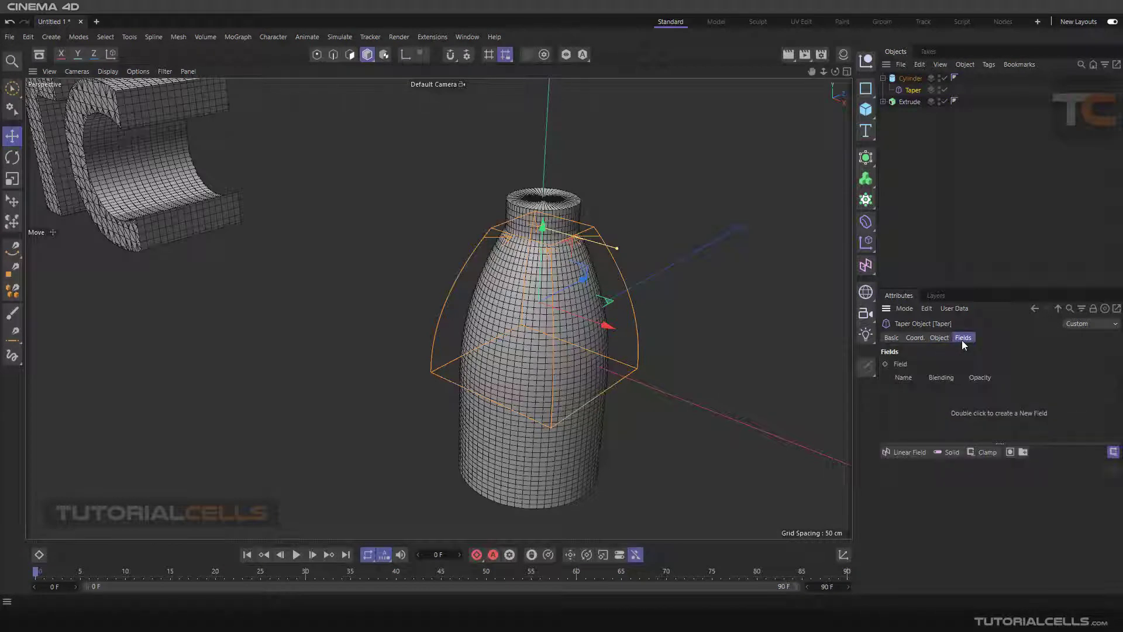
mouse_move(945, 357)
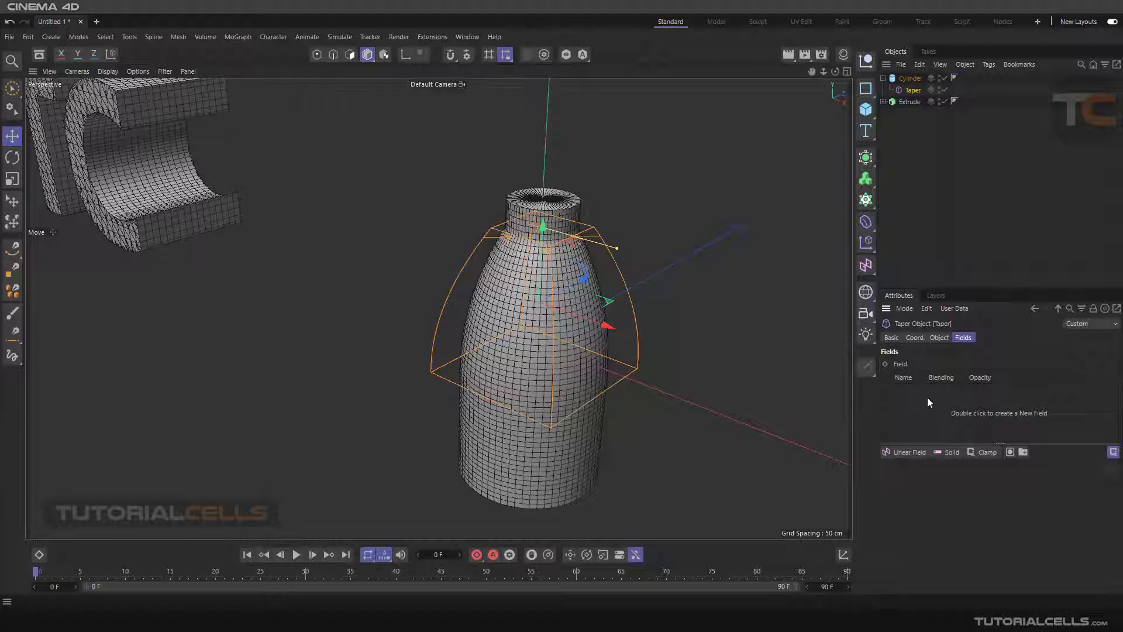
mouse_move(866, 199)
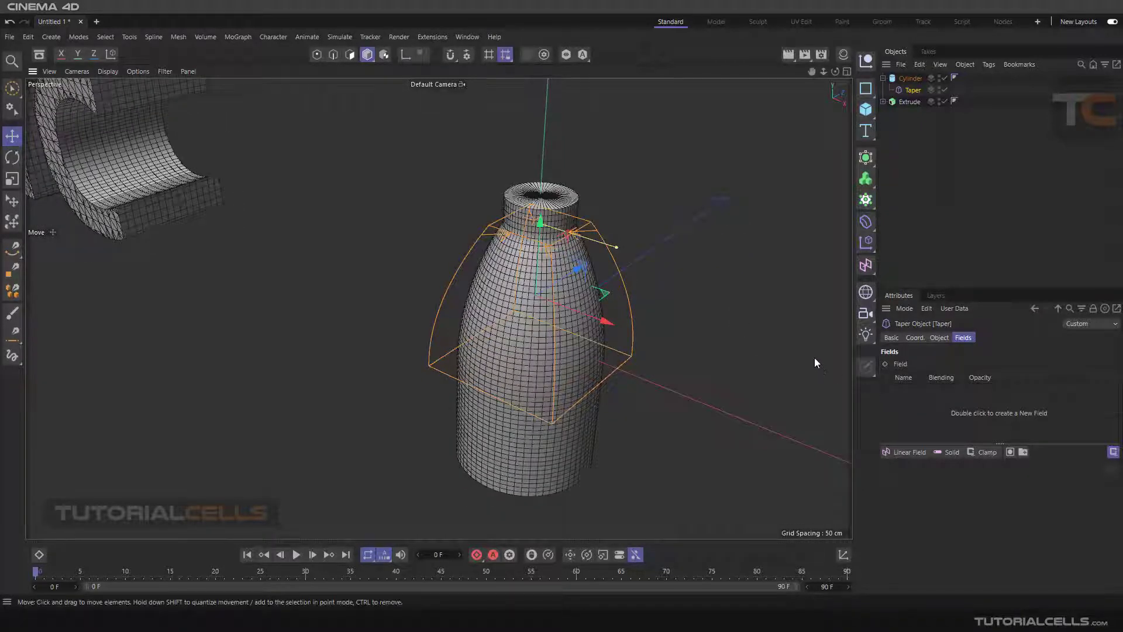
left_click(865, 221)
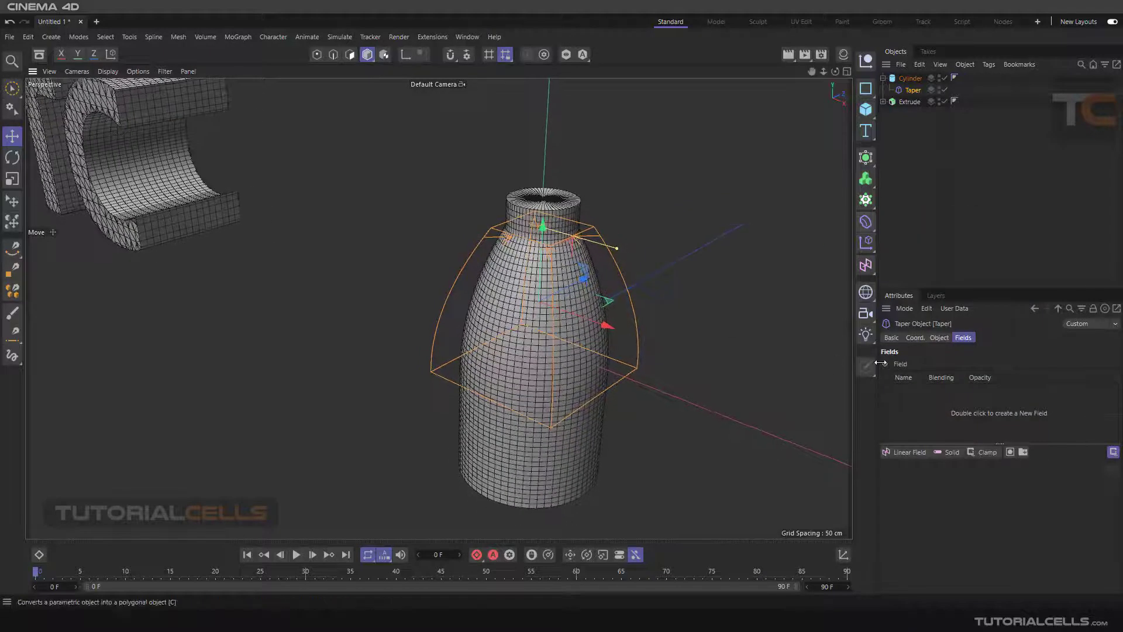
left_click(939, 338)
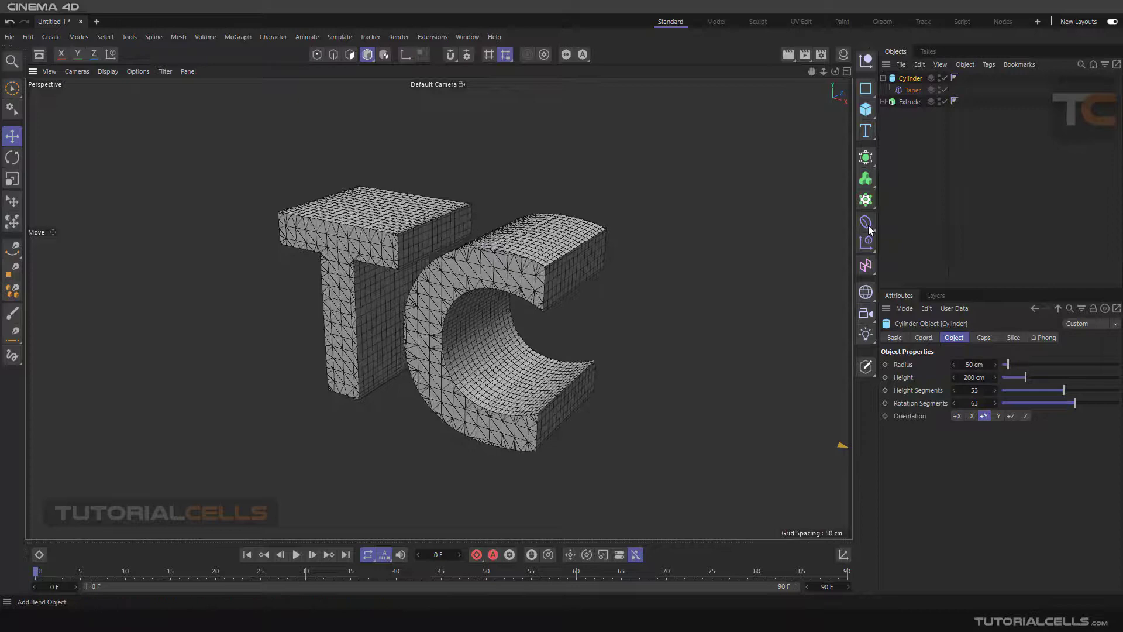
Step: Select the extruded TC text and add a second Taper deformer from the Deformer menu
left_click(887, 101)
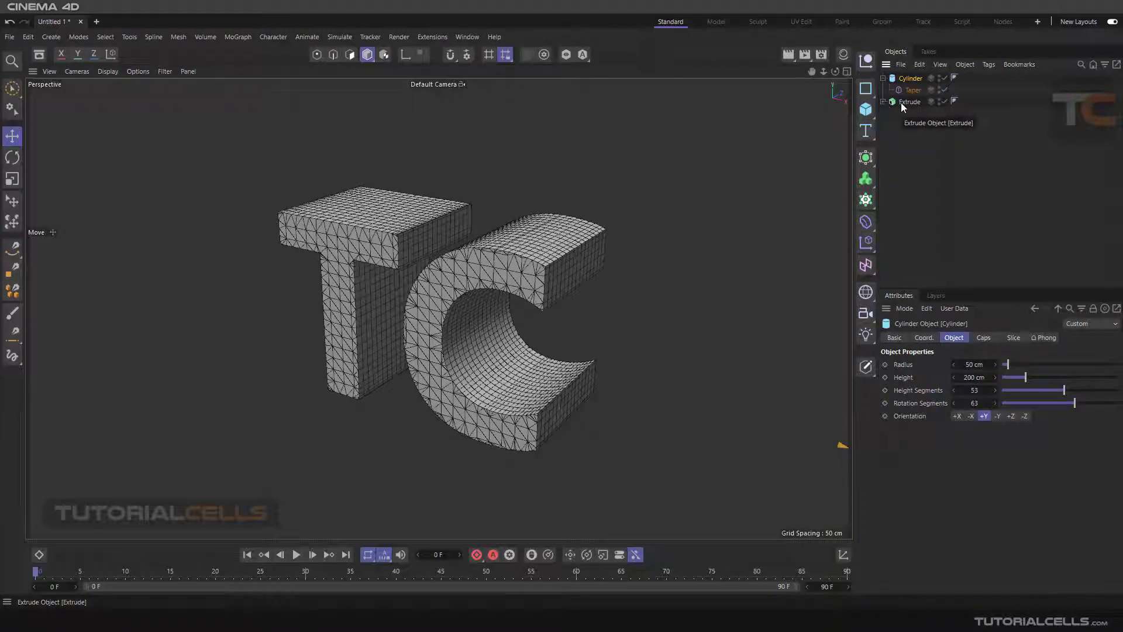
left_click(909, 101)
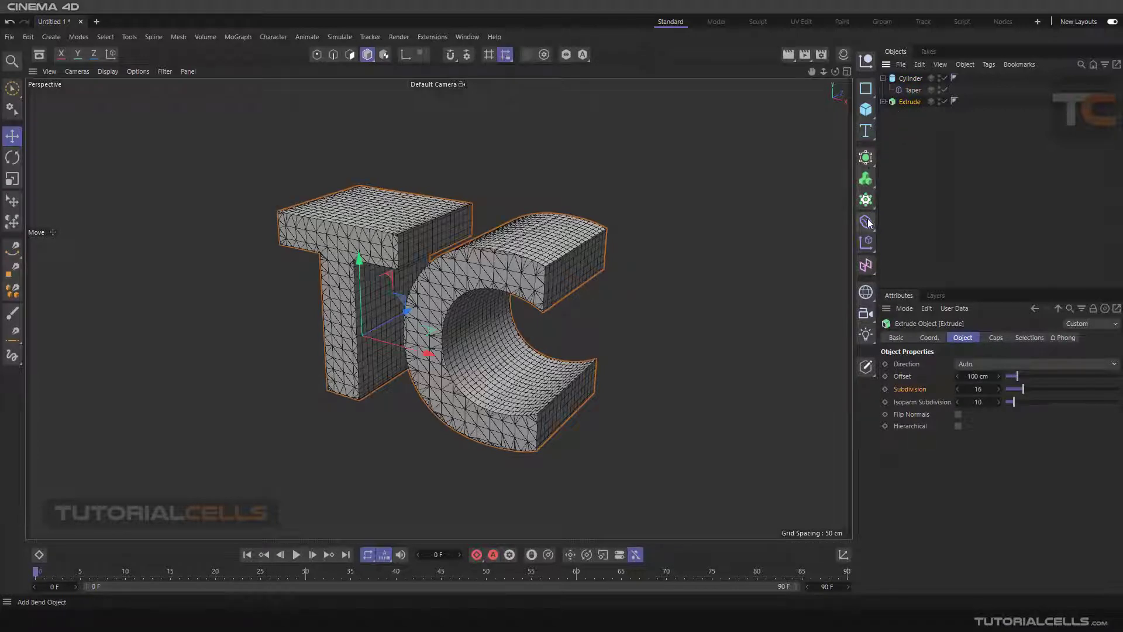
left_click(865, 221)
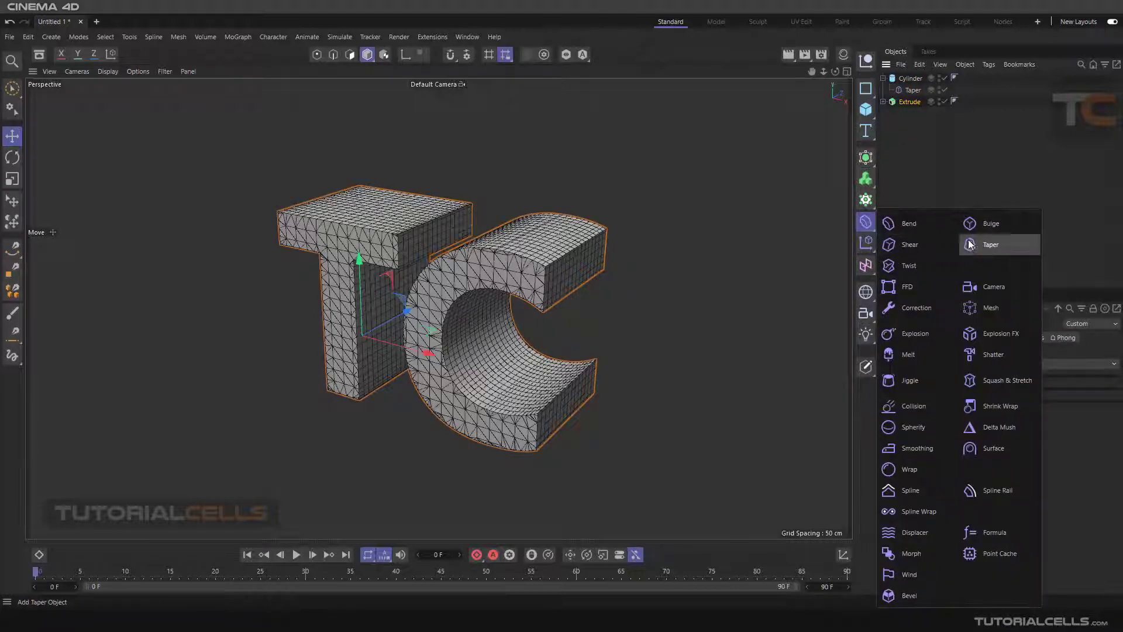
left_click(991, 245)
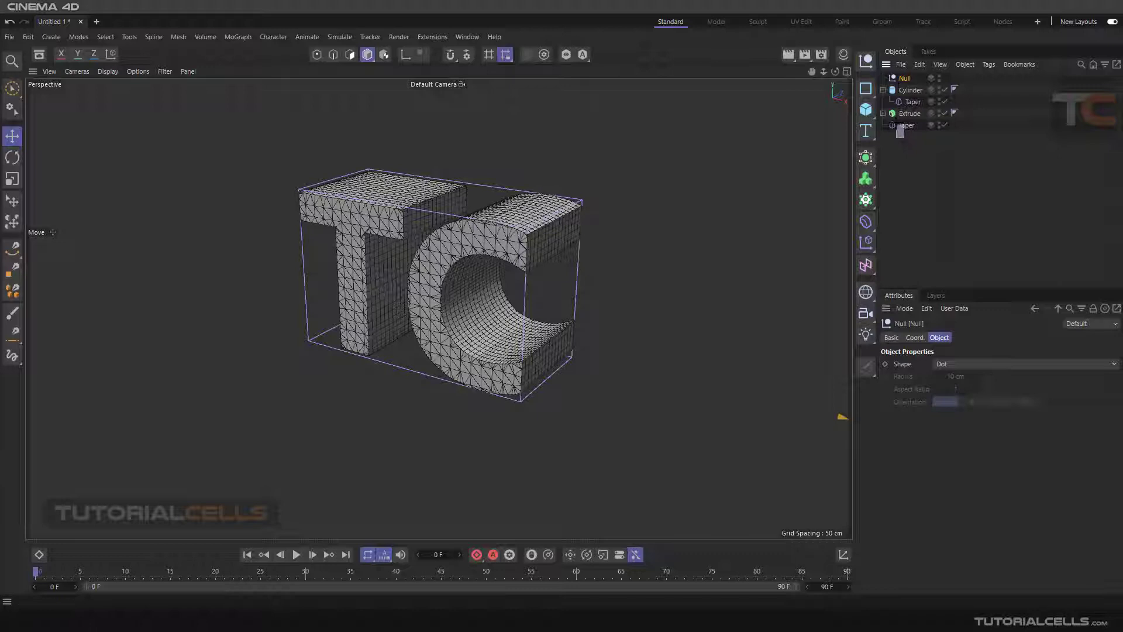
Step: Group Extrude and its Taper under the Null, then set Taper strength to 56%
left_click(914, 125)
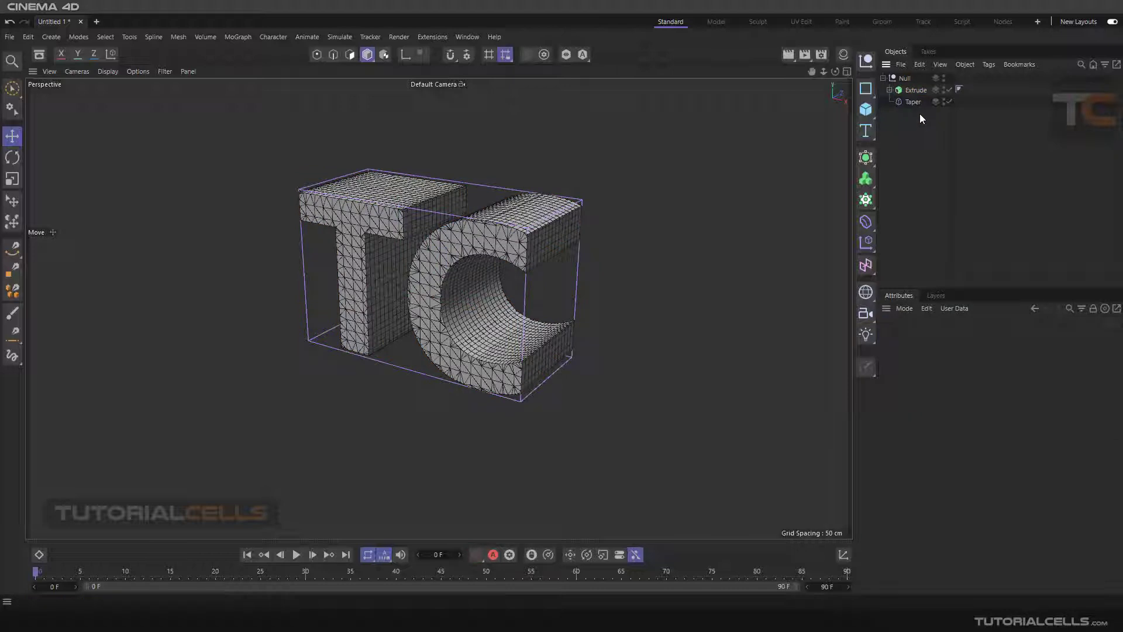
left_click(912, 102)
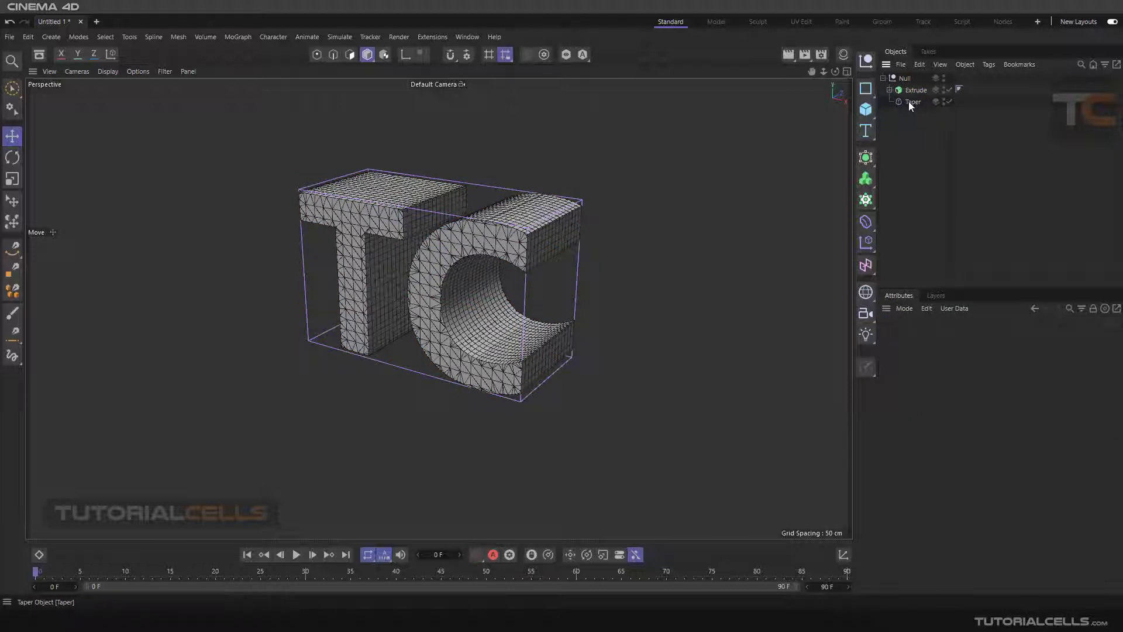
left_click(912, 102)
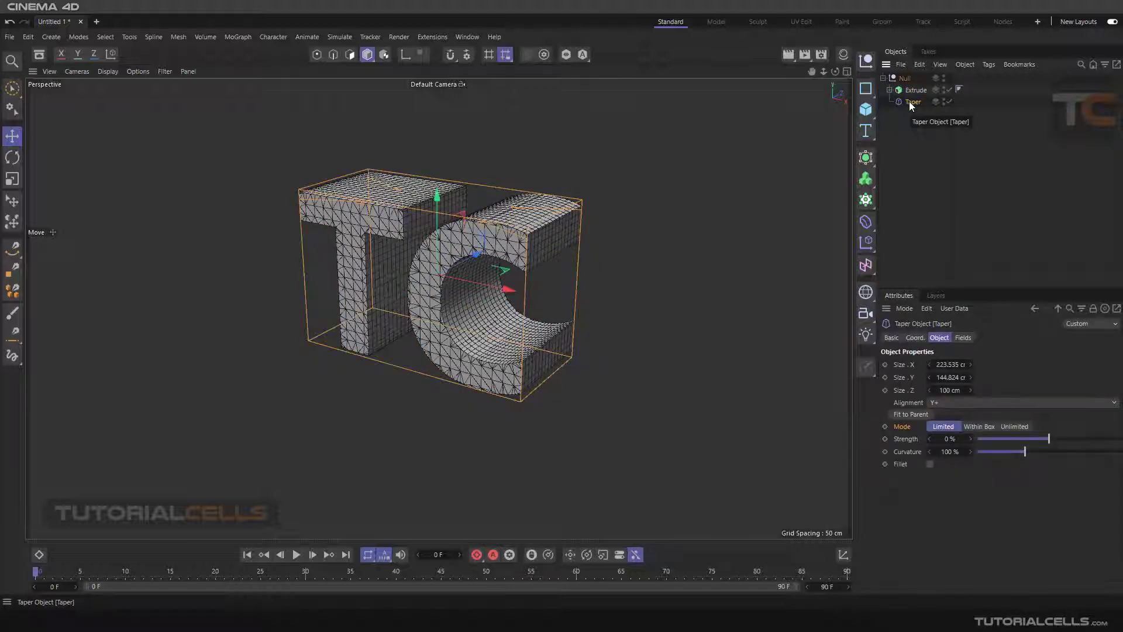
left_click(915, 89)
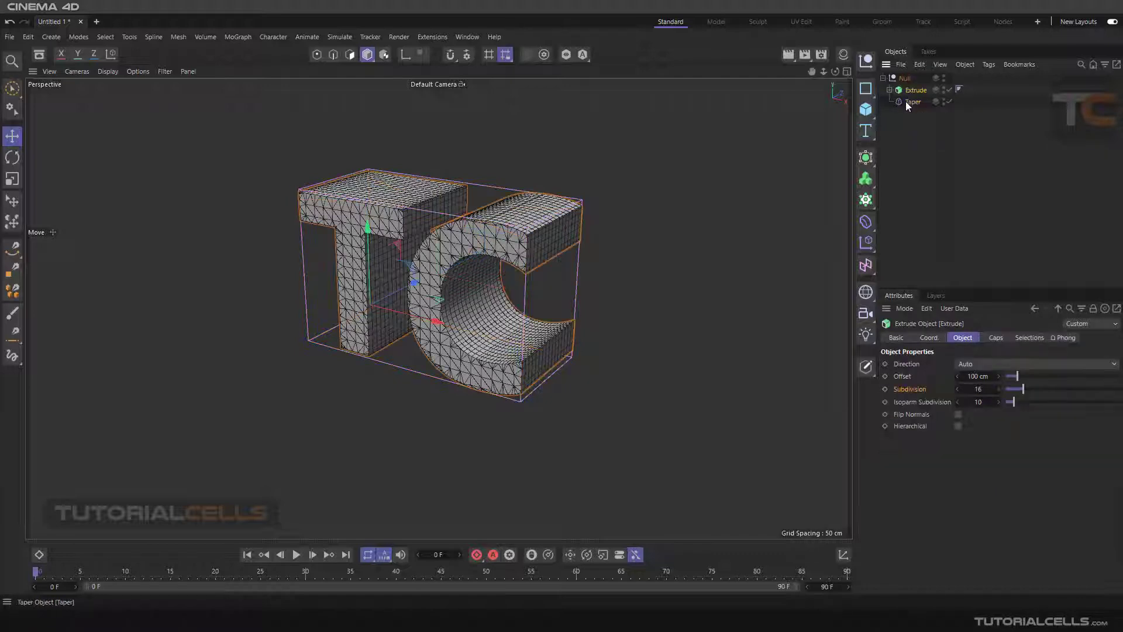
left_click(913, 102)
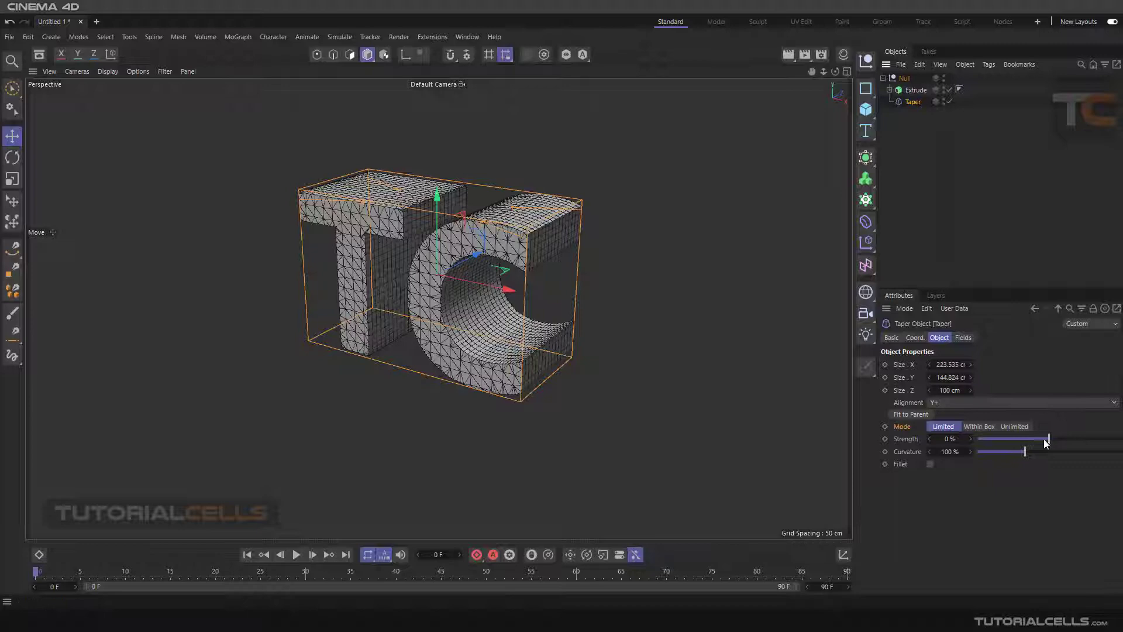
left_click_drag(1047, 438, 1089, 438)
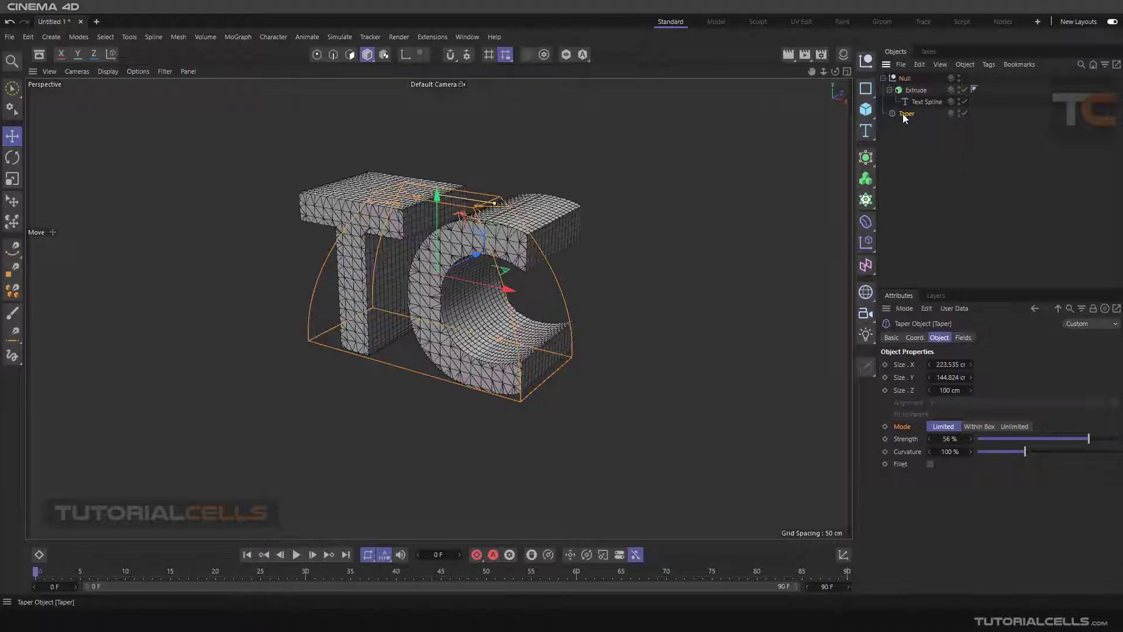
Step: Move the Taper to sit beside the Extrude under the Null and lower its Strength to 41%
left_click(916, 90)
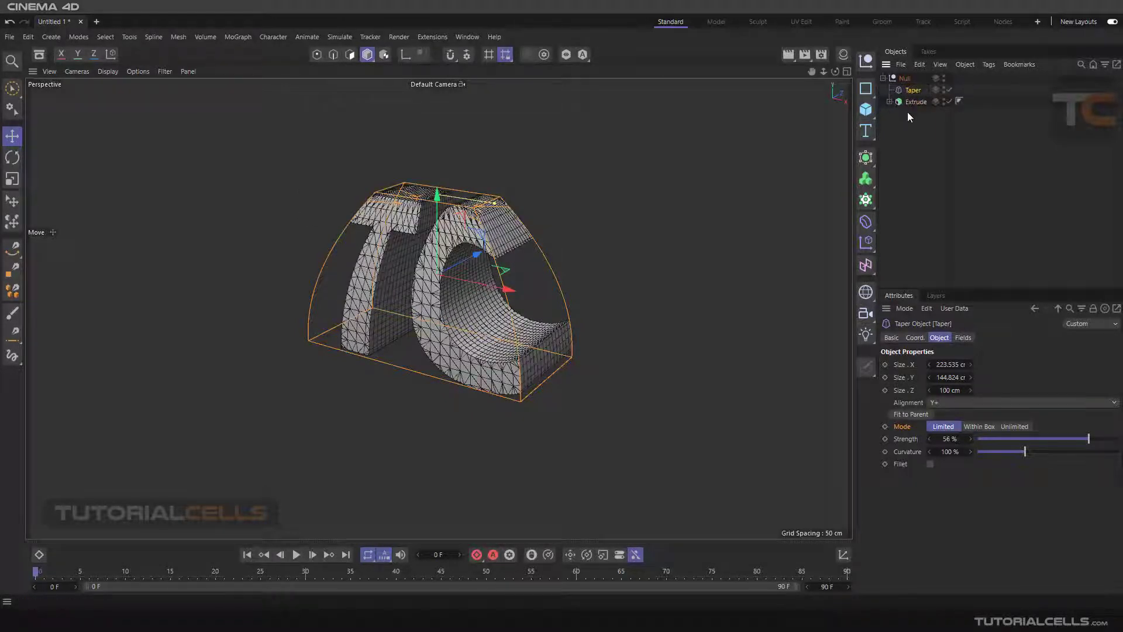
left_click(913, 89)
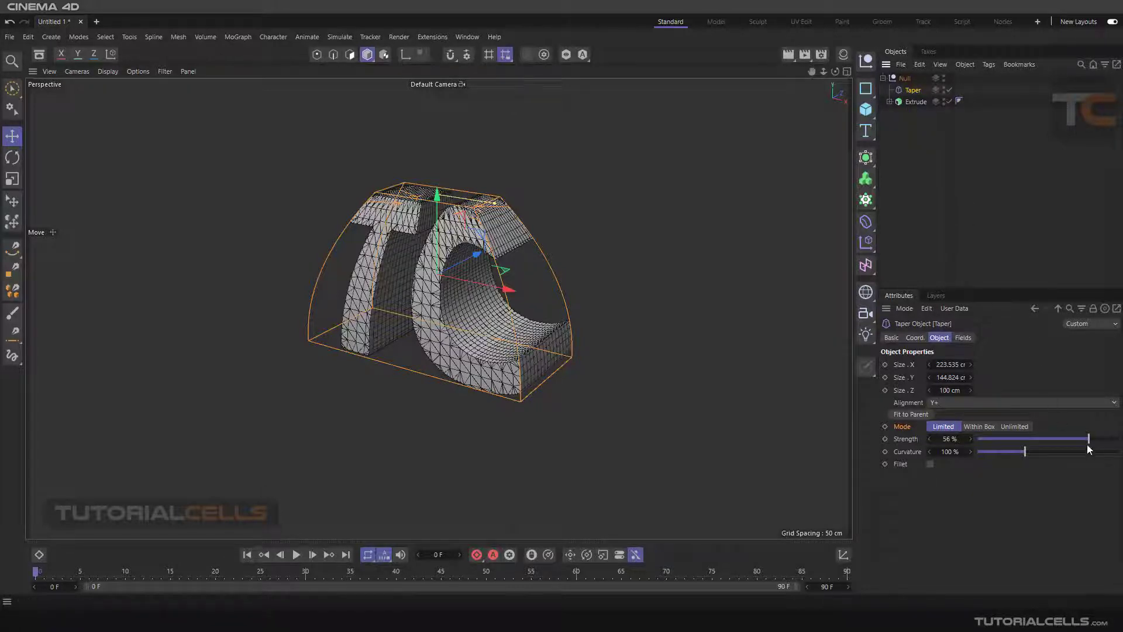
left_click_drag(1085, 438, 1076, 437)
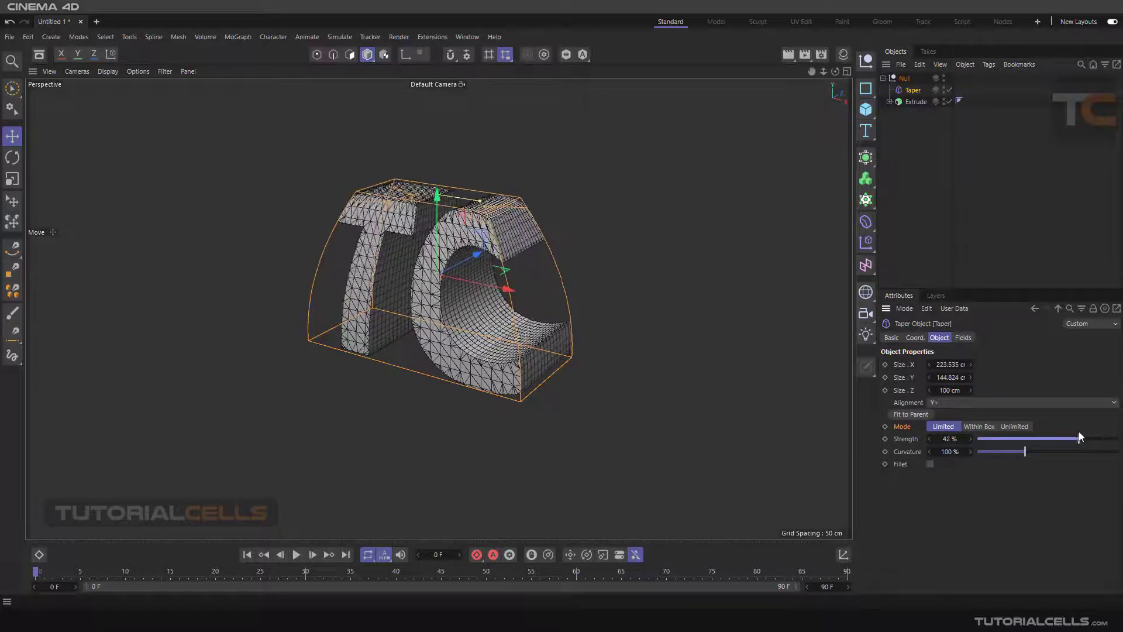
left_click_drag(1067, 438, 1049, 438)
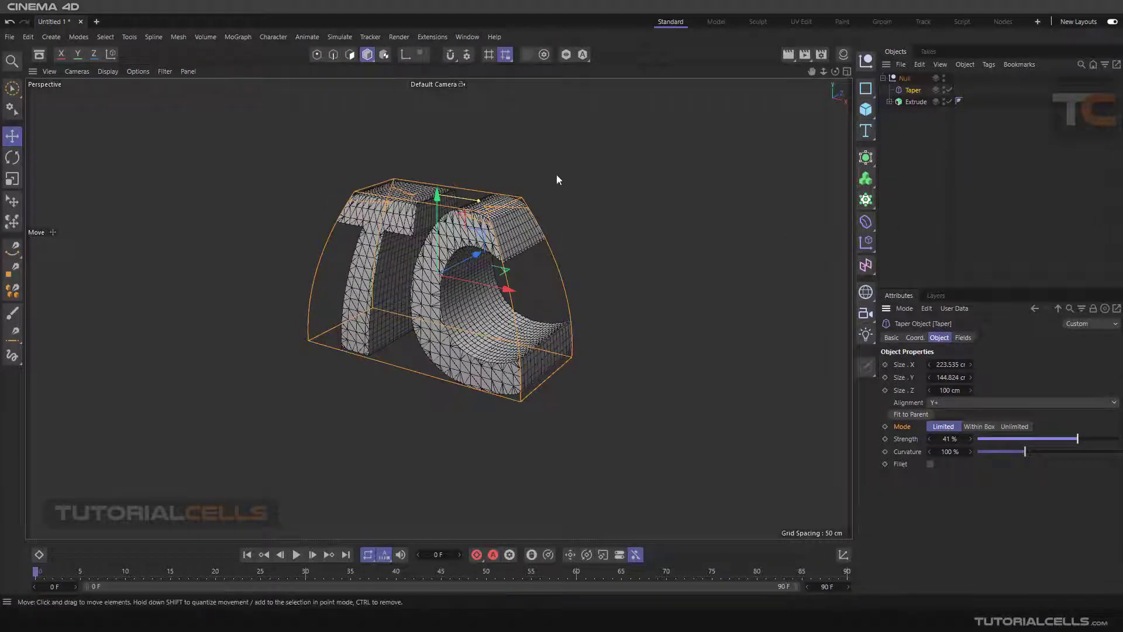
mouse_move(623, 197)
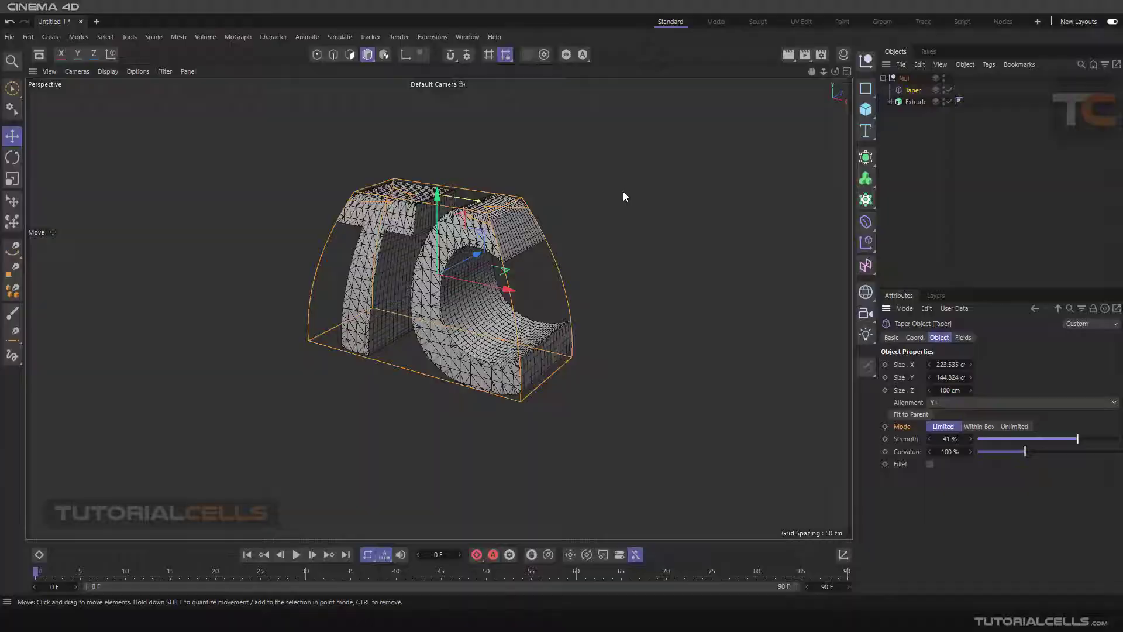